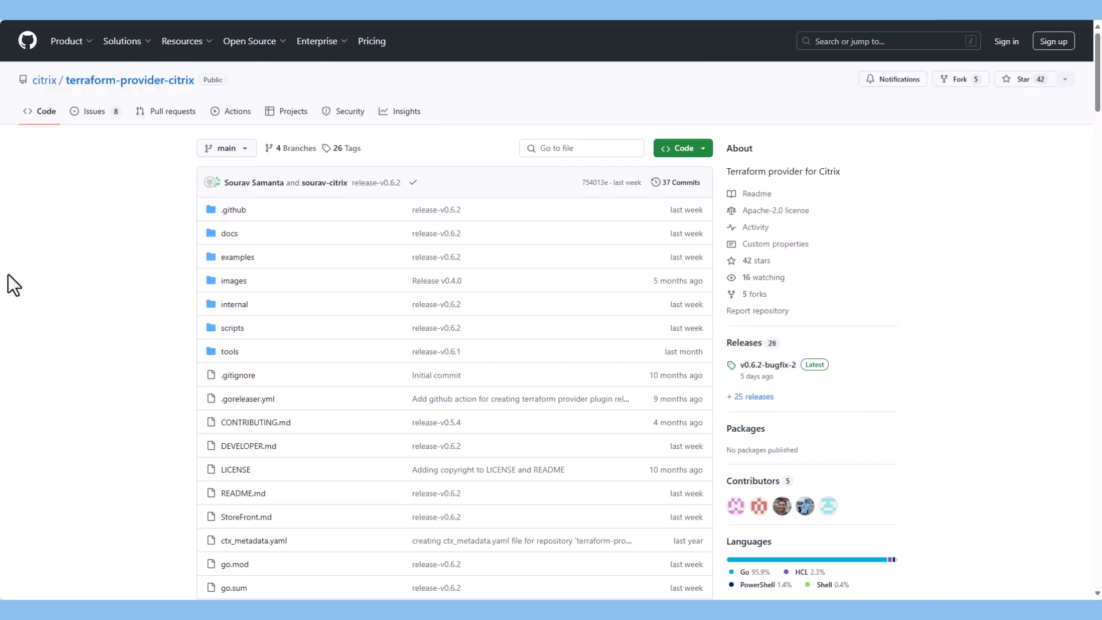
# Scroll the Citrix DaaS Tech Zone page and jump to its Deployment Guides section
pyautogui.scroll(-3)
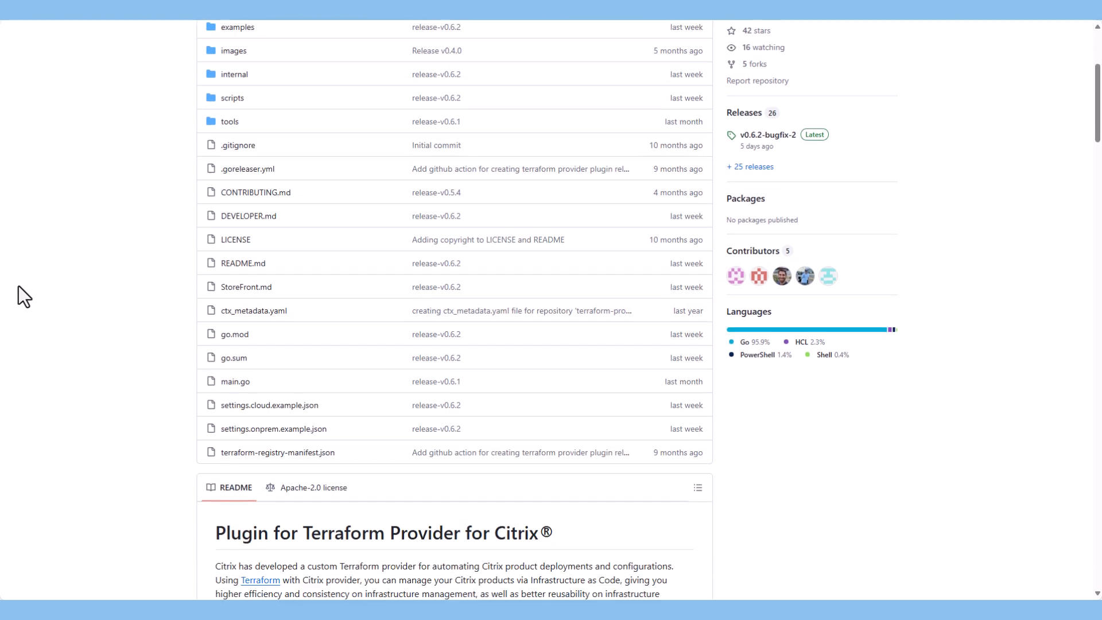
pyautogui.scroll(-3)
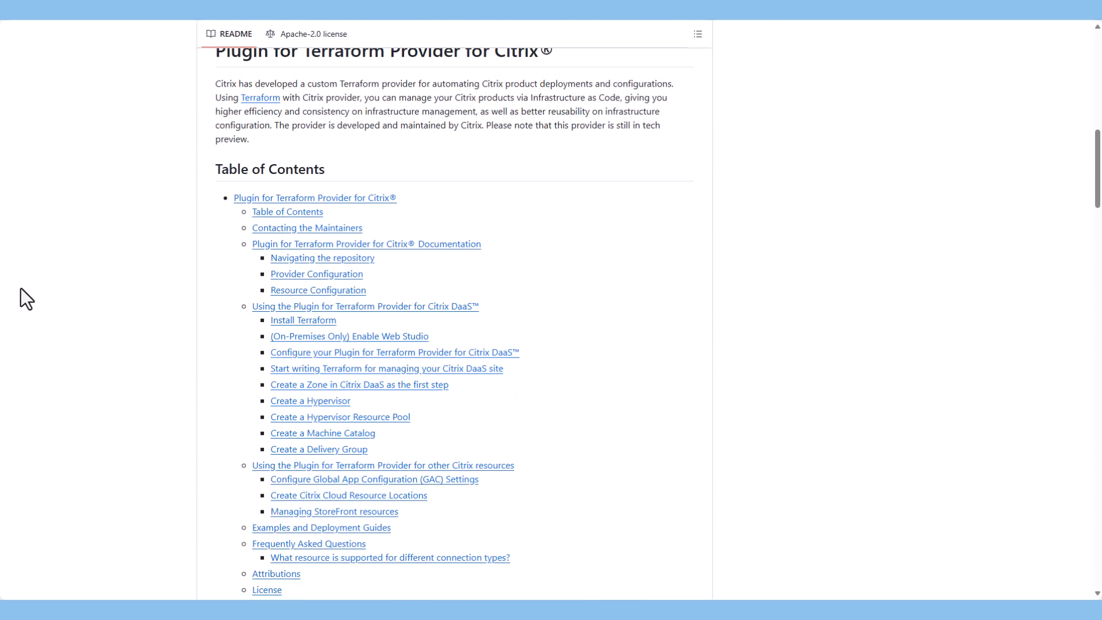
pyautogui.scroll(-3)
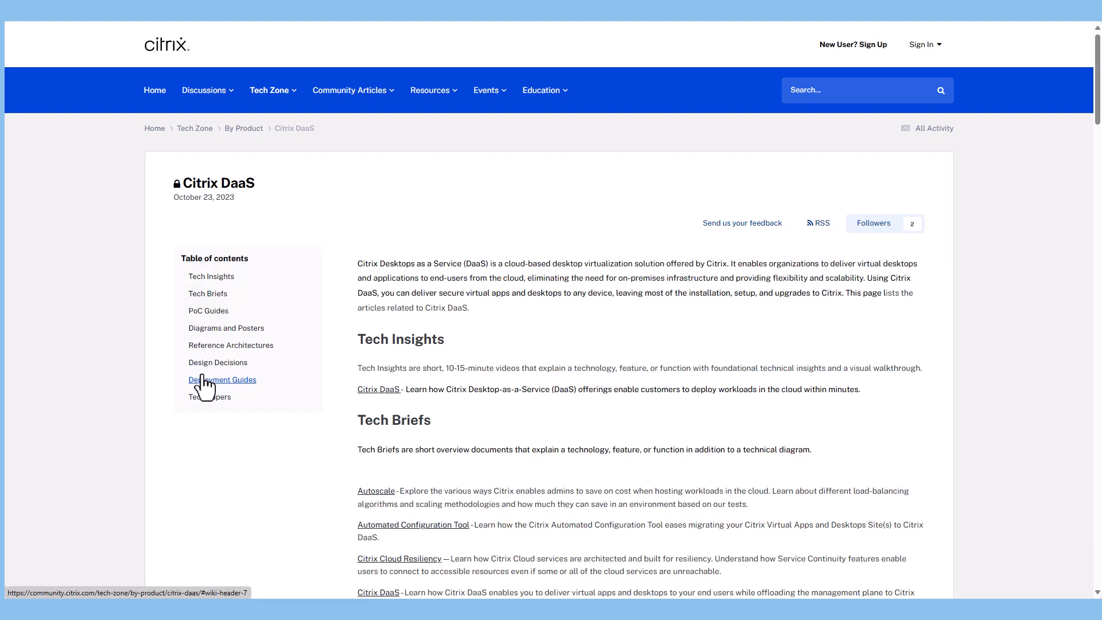
pyautogui.scroll(-3)
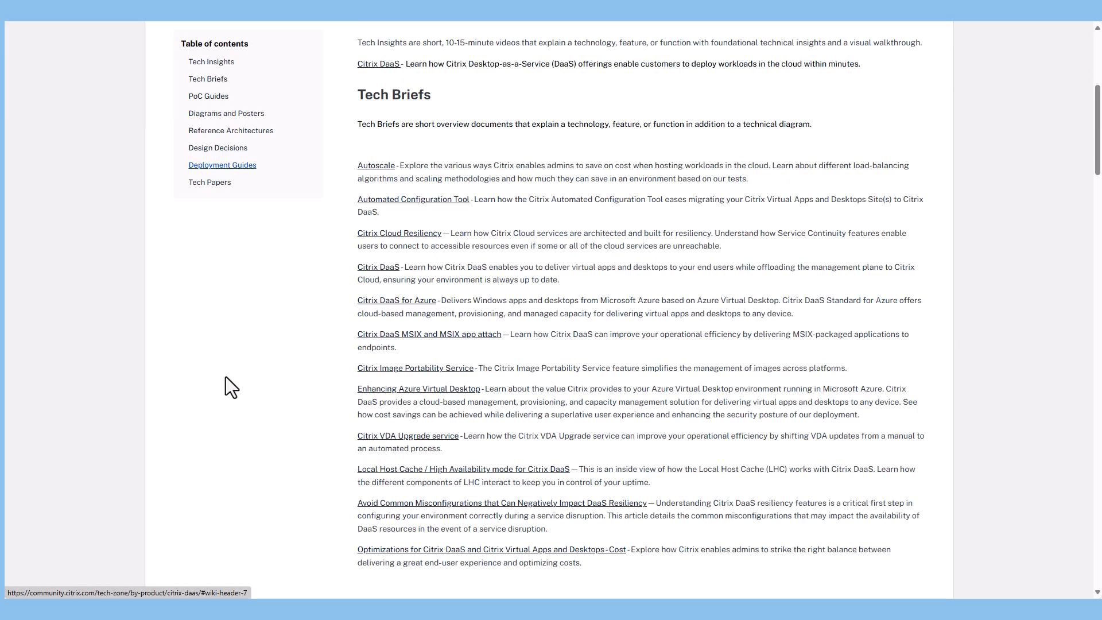
pyautogui.click(222, 165)
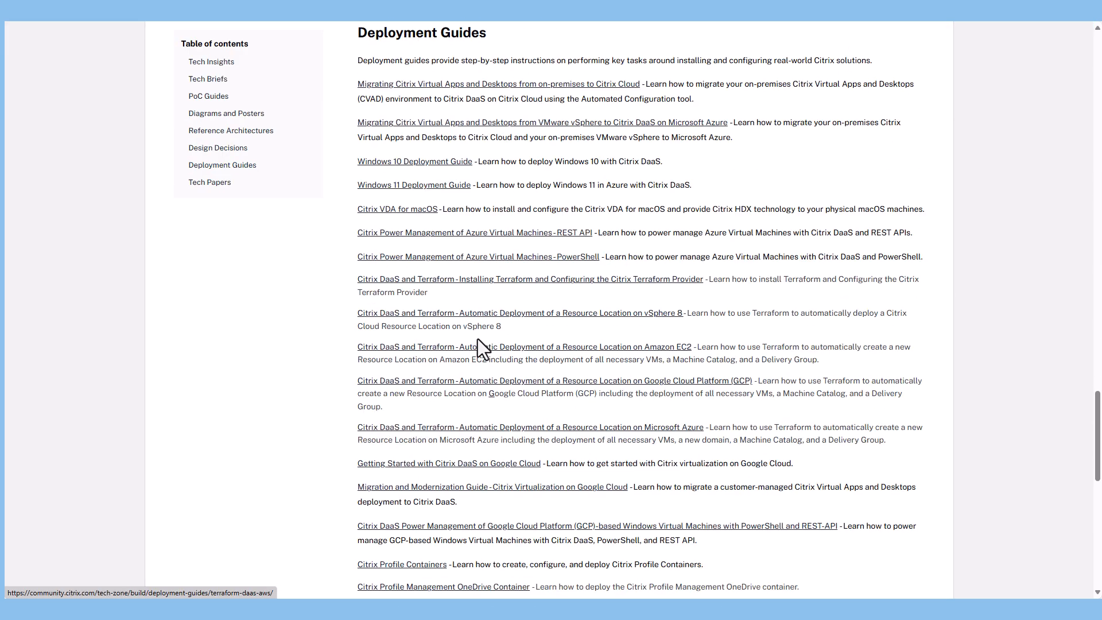
pyautogui.moveTo(949, 370)
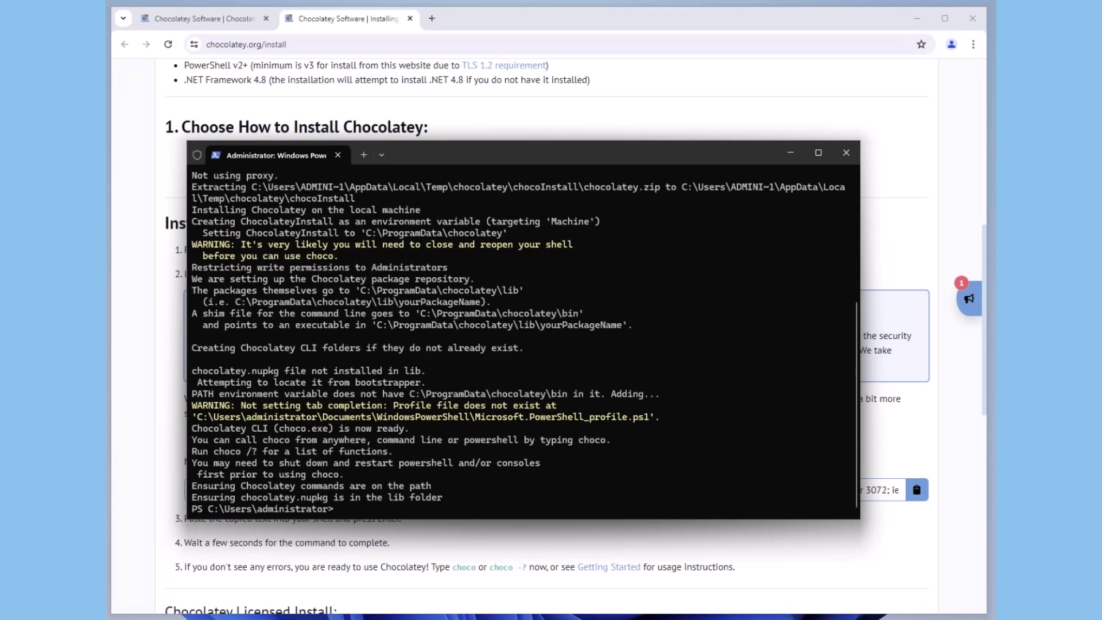
# Verify Chocolatey 2.3.0, install Terraform via choco accepting the script, and confirm version 1.9.1
pyautogui.write('choco --version')
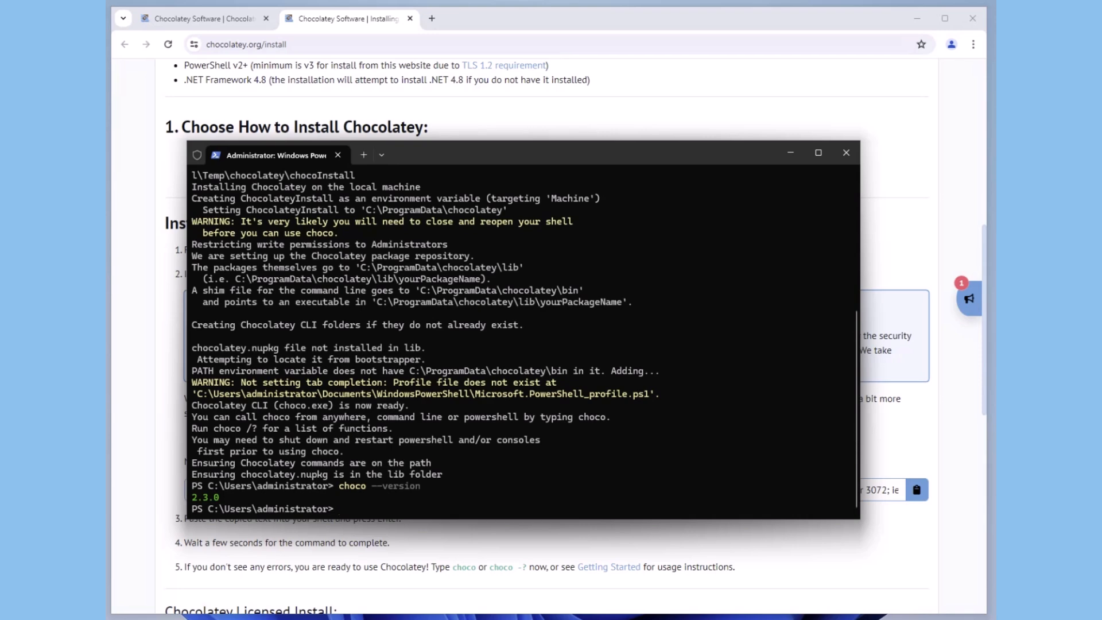
pyautogui.write('choco install terraform')
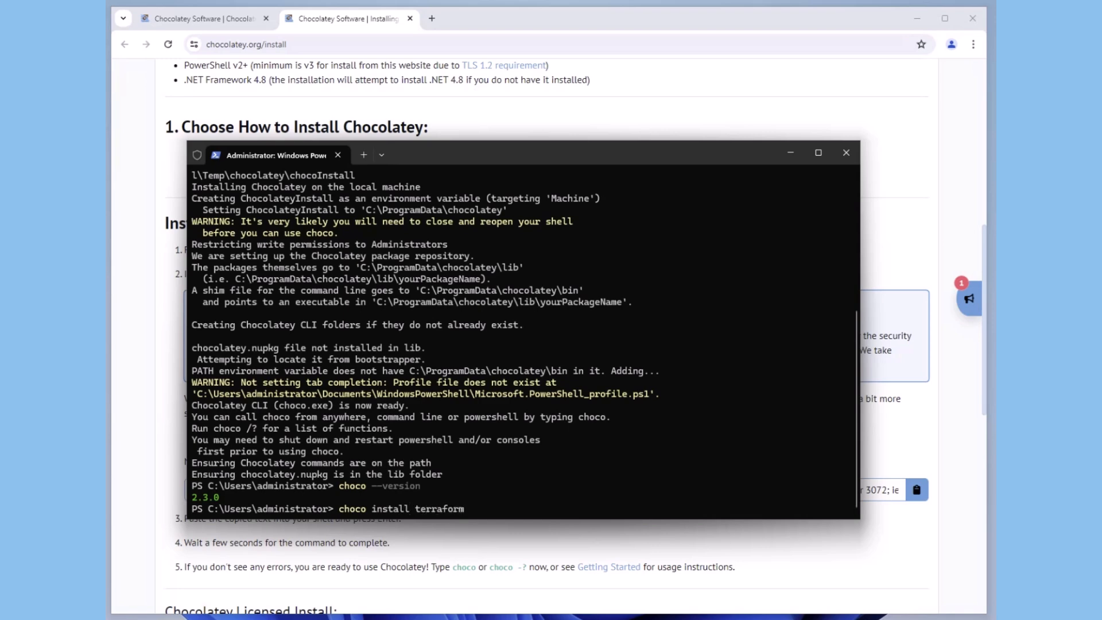
pyautogui.press('Return')
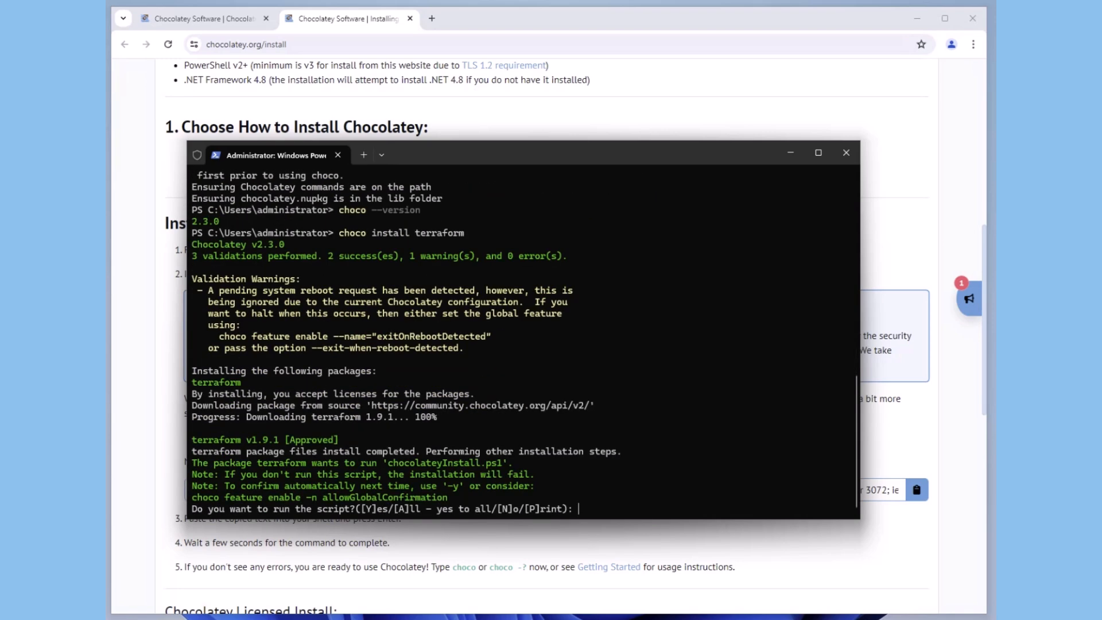
pyautogui.write('A')
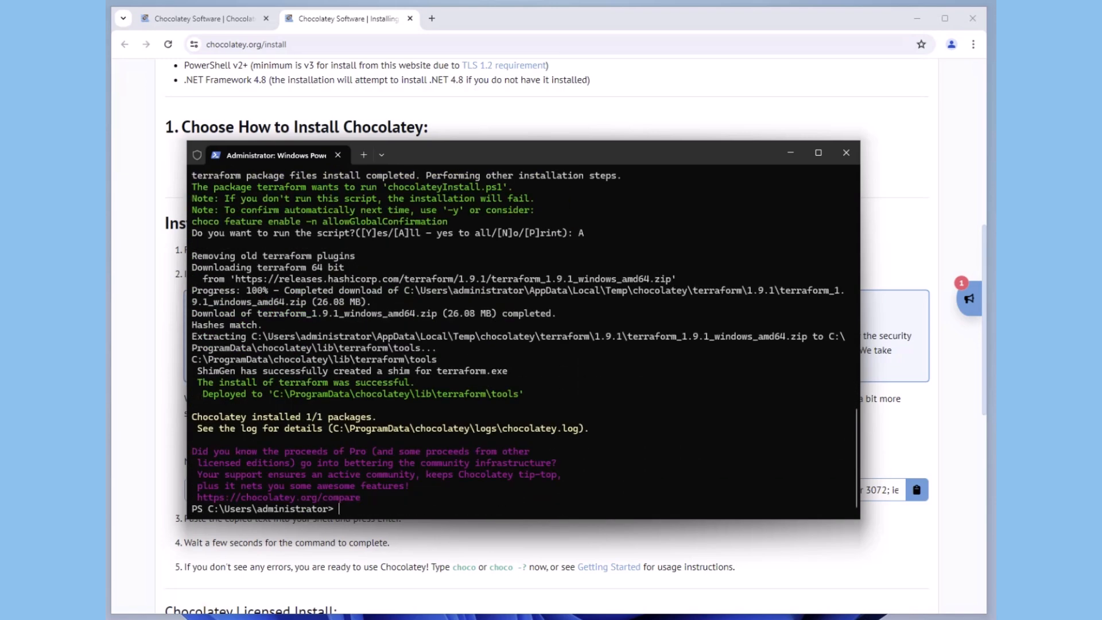
pyautogui.write('terraform --version')
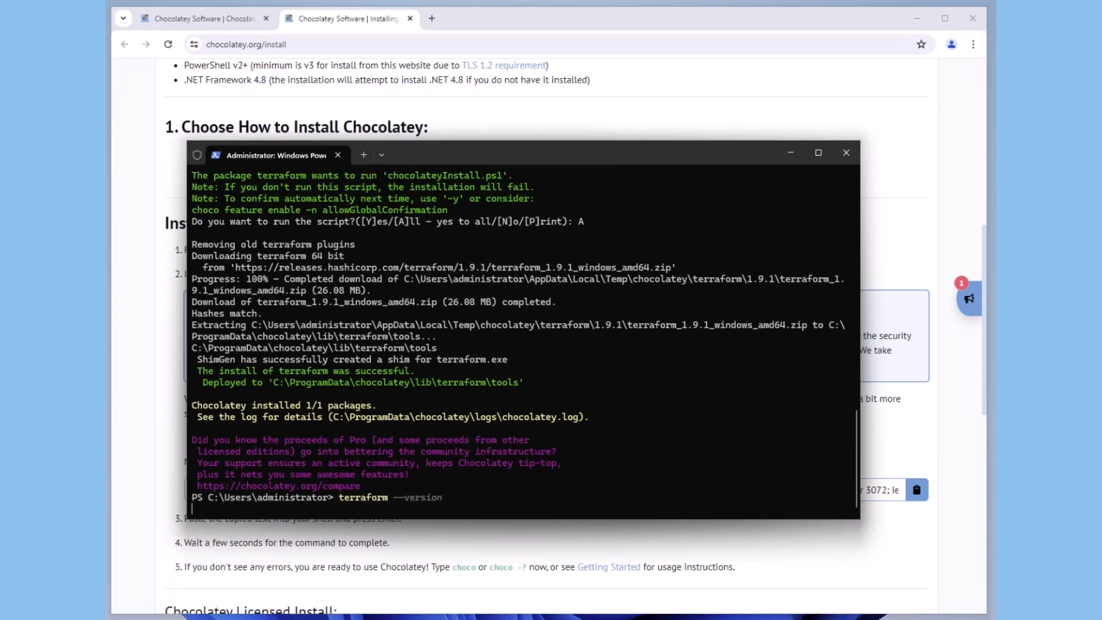
pyautogui.press('Return')
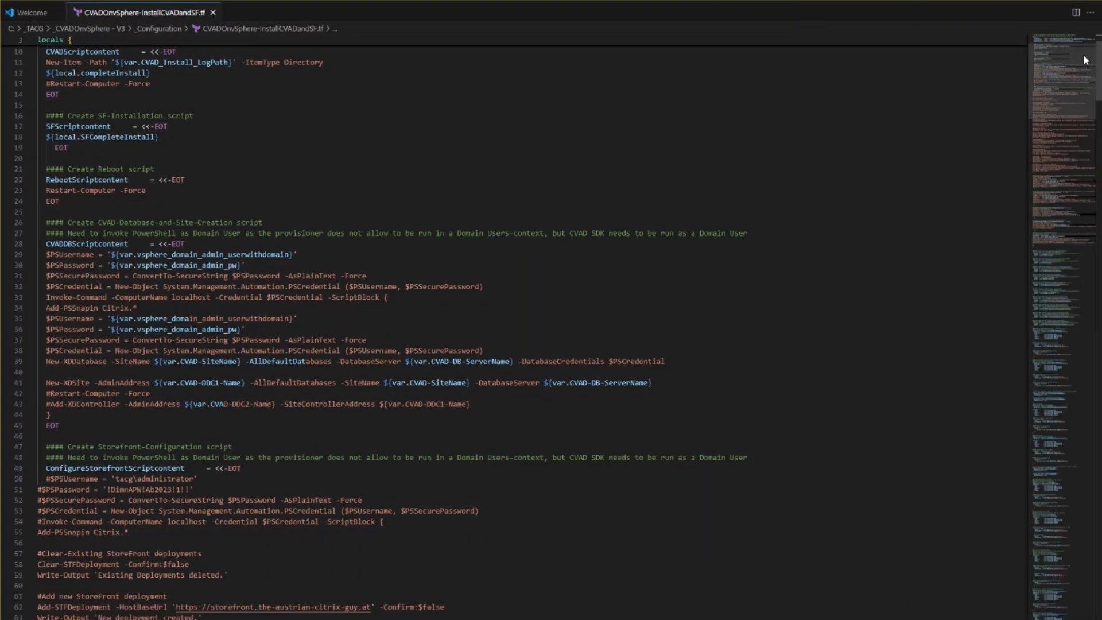
pyautogui.scroll(-3)
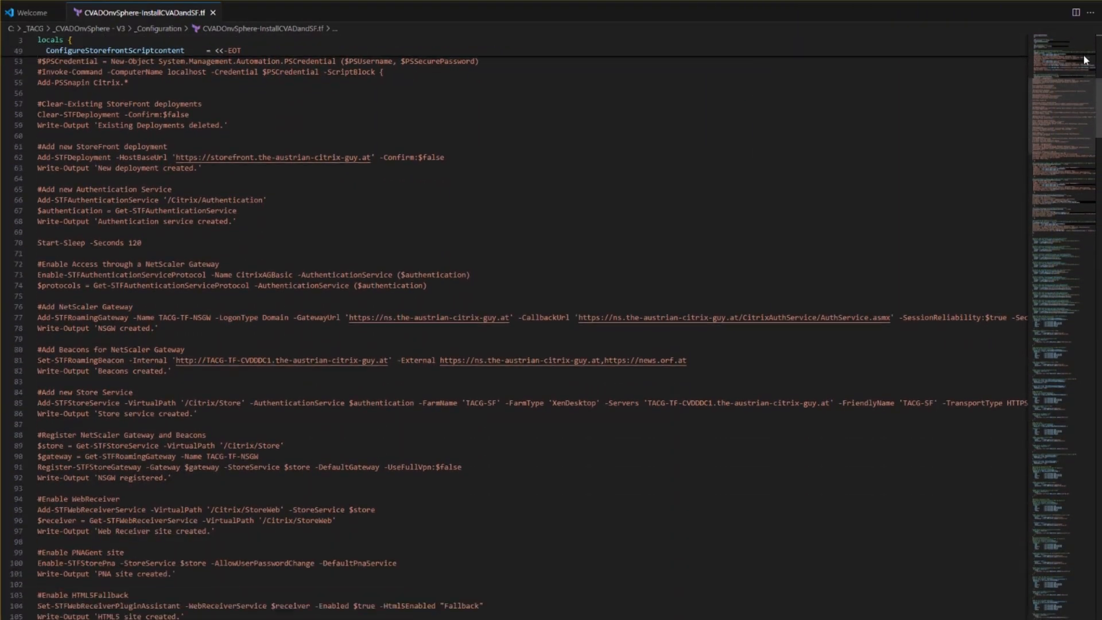
pyautogui.scroll(-3)
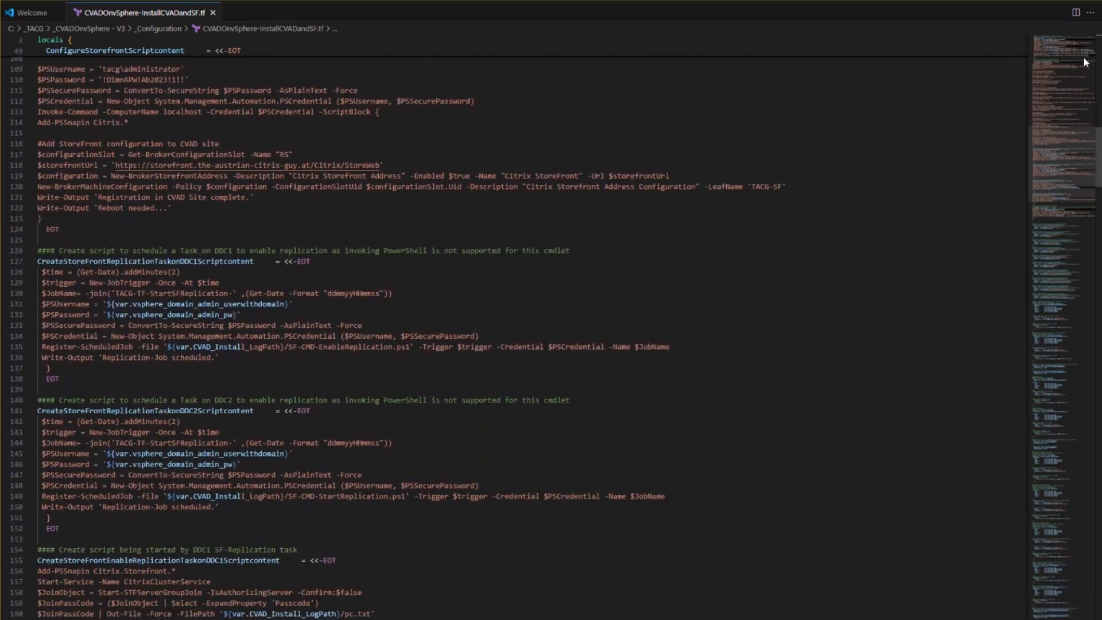
pyautogui.scroll(-3)
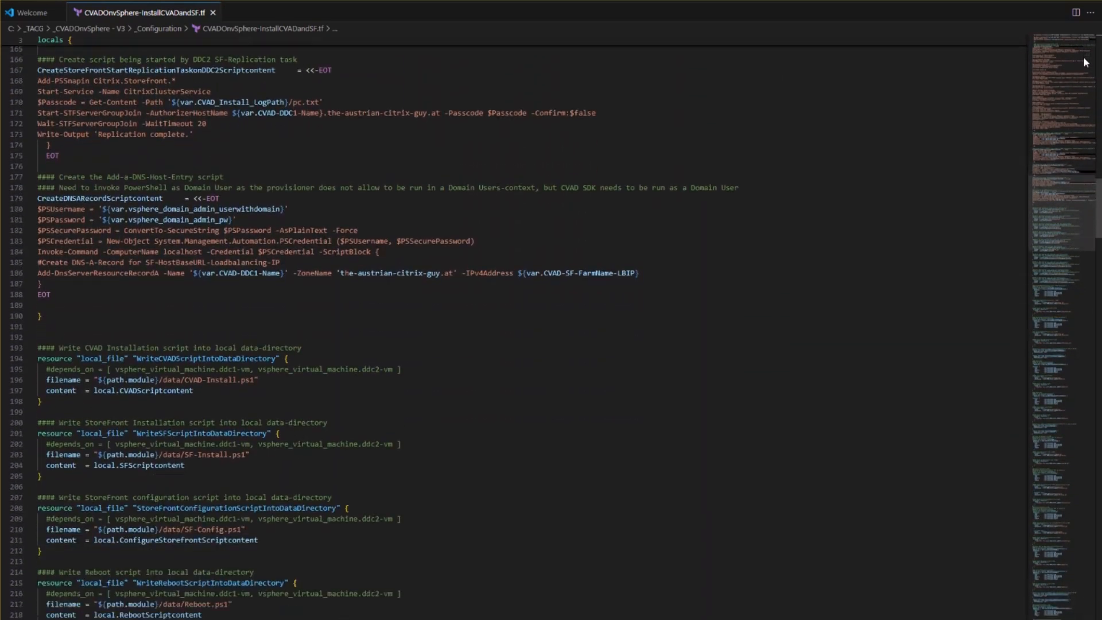
pyautogui.scroll(-3)
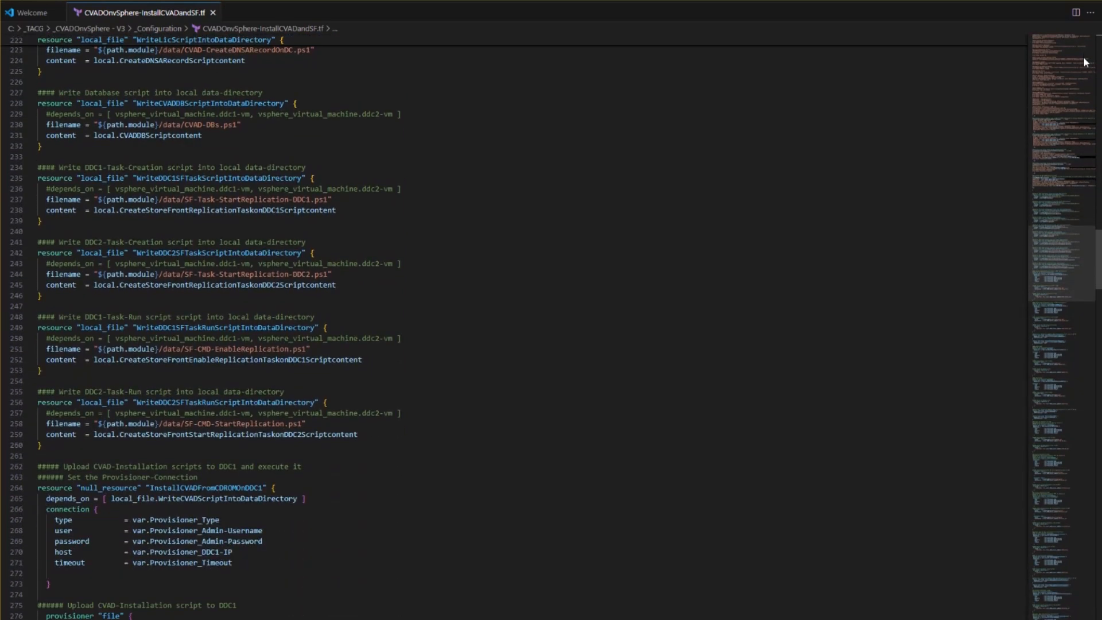
pyautogui.scroll(-3)
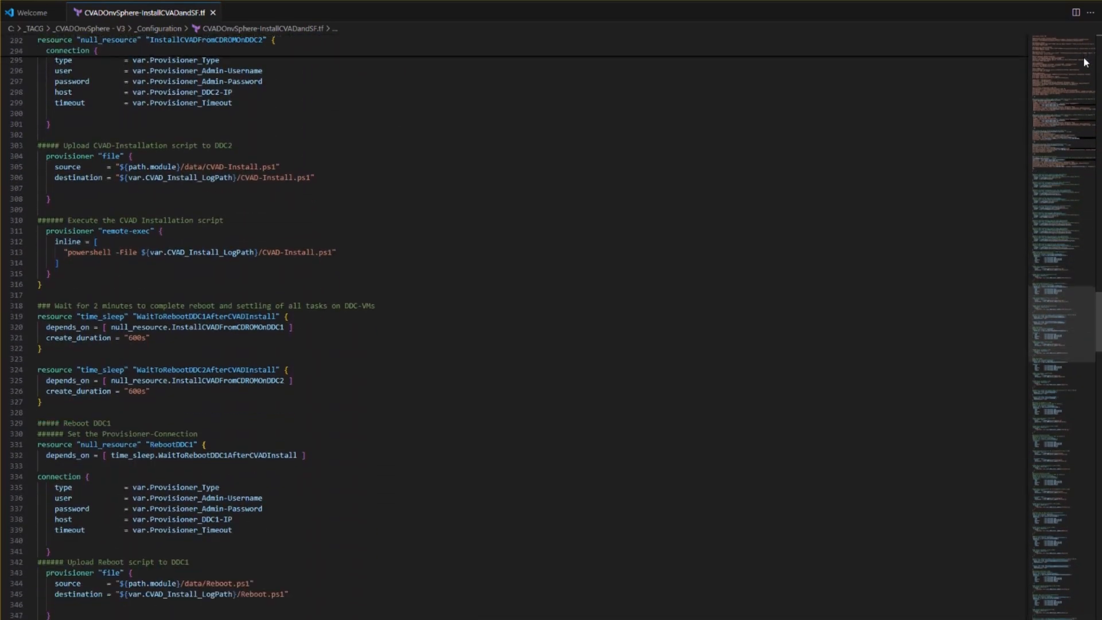
pyautogui.scroll(-3)
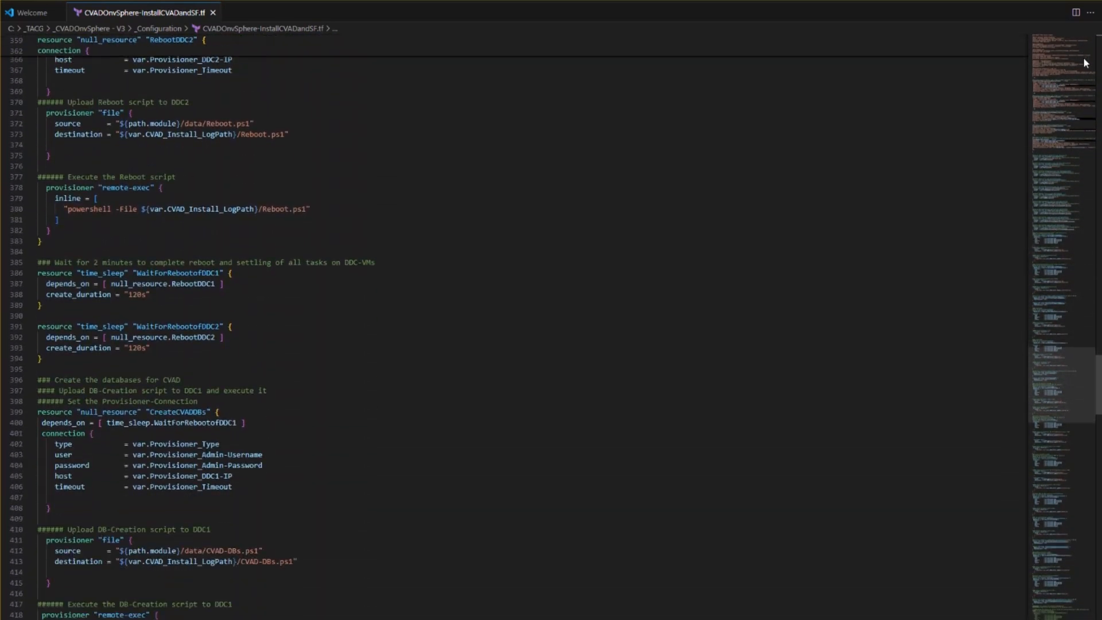
pyautogui.scroll(-3)
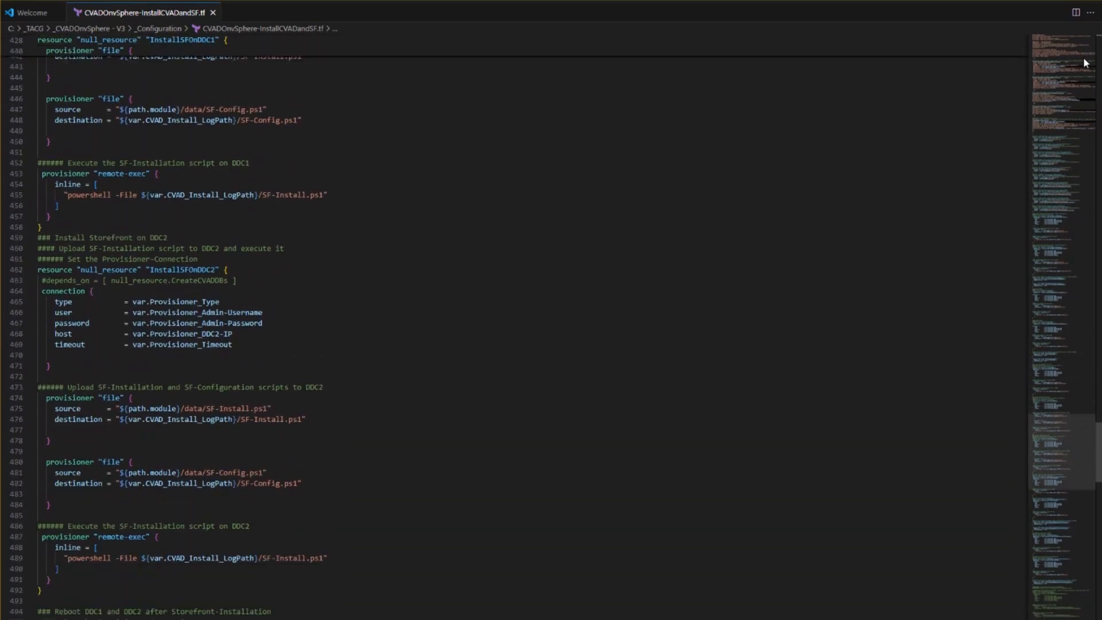
pyautogui.scroll(-3)
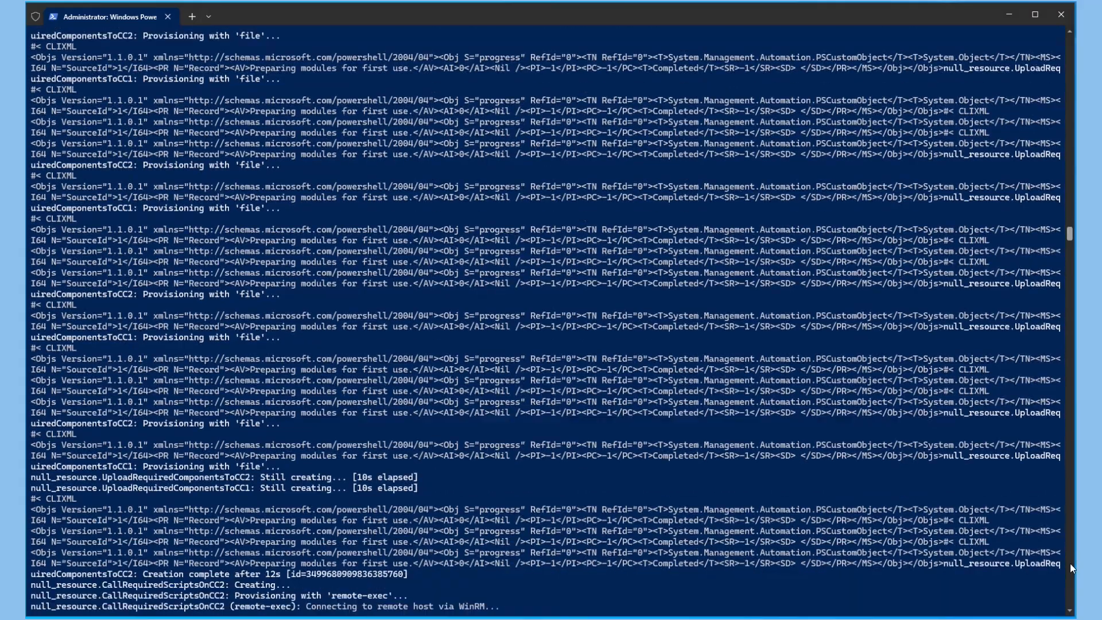
pyautogui.scroll(-3)
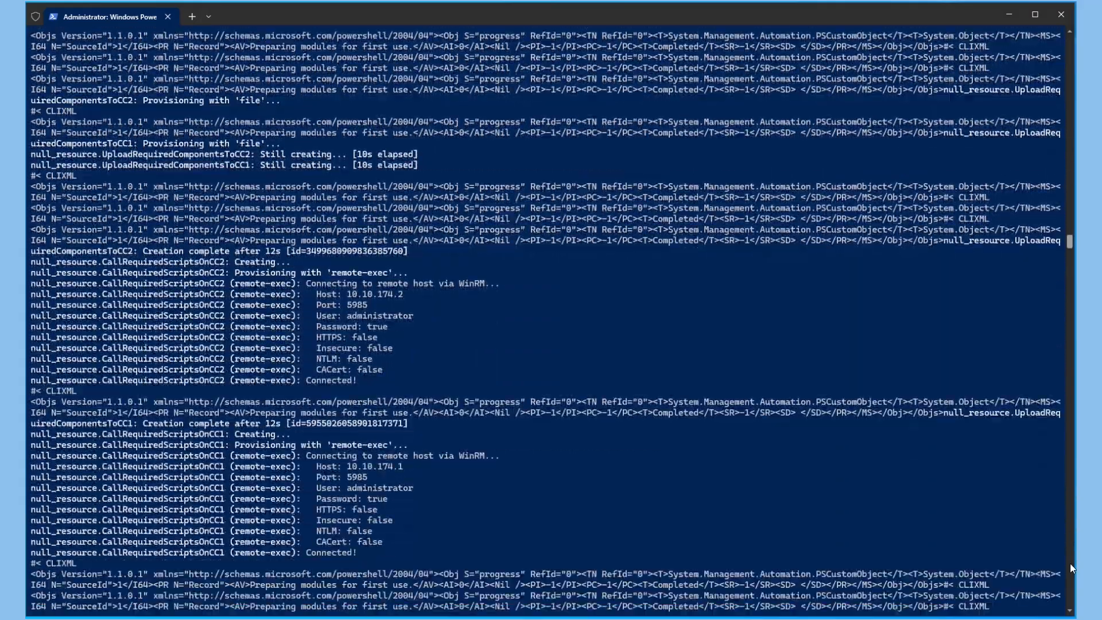
pyautogui.scroll(-3)
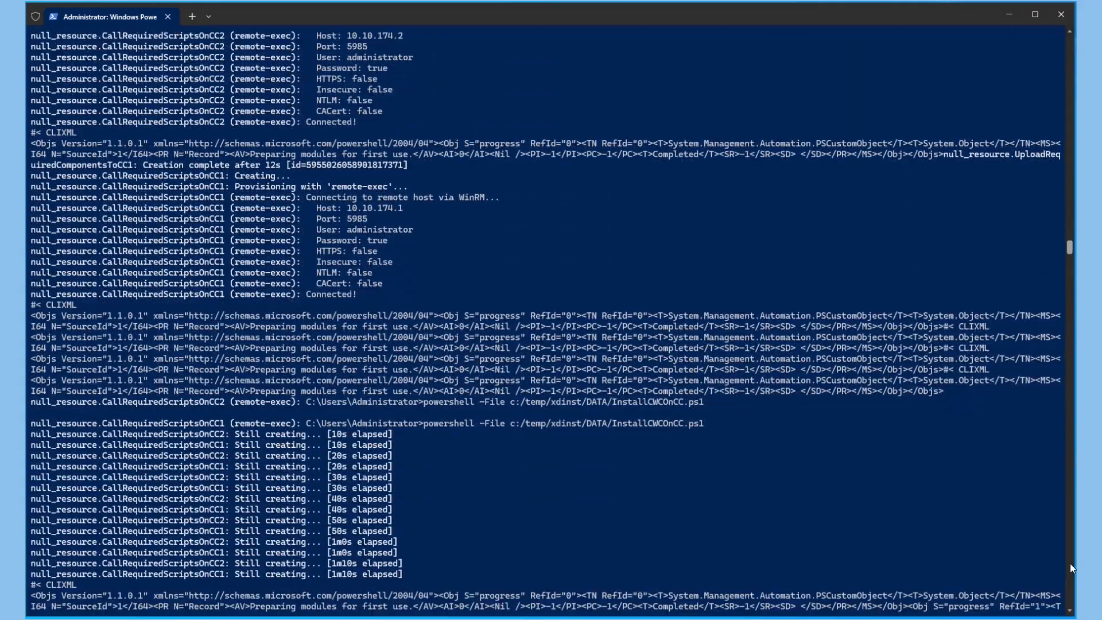
pyautogui.scroll(-3)
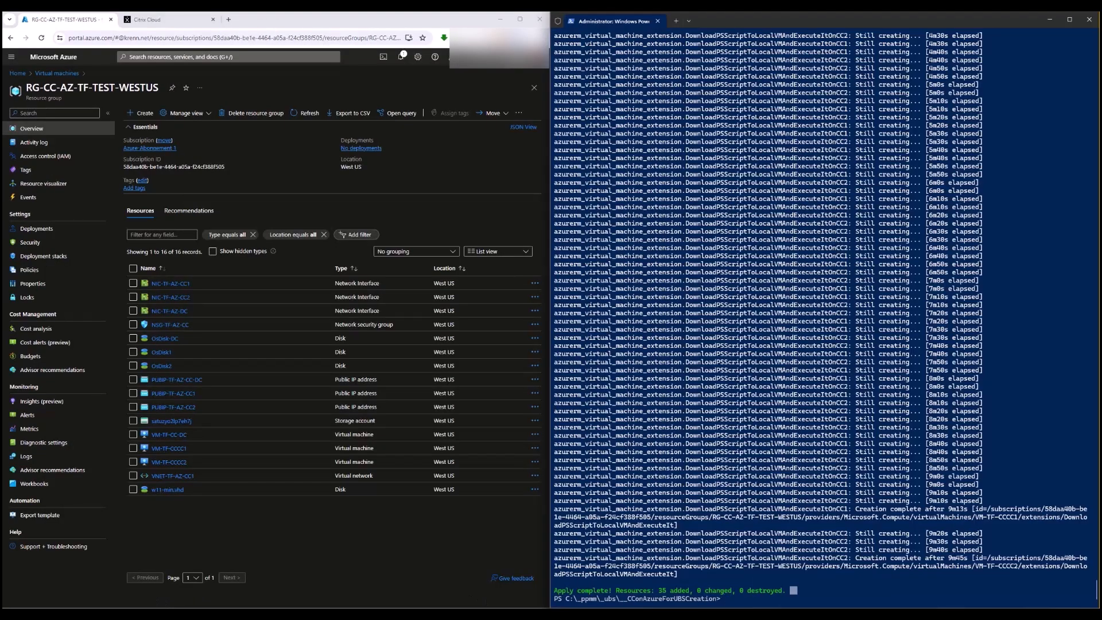
pyautogui.moveTo(354, 534)
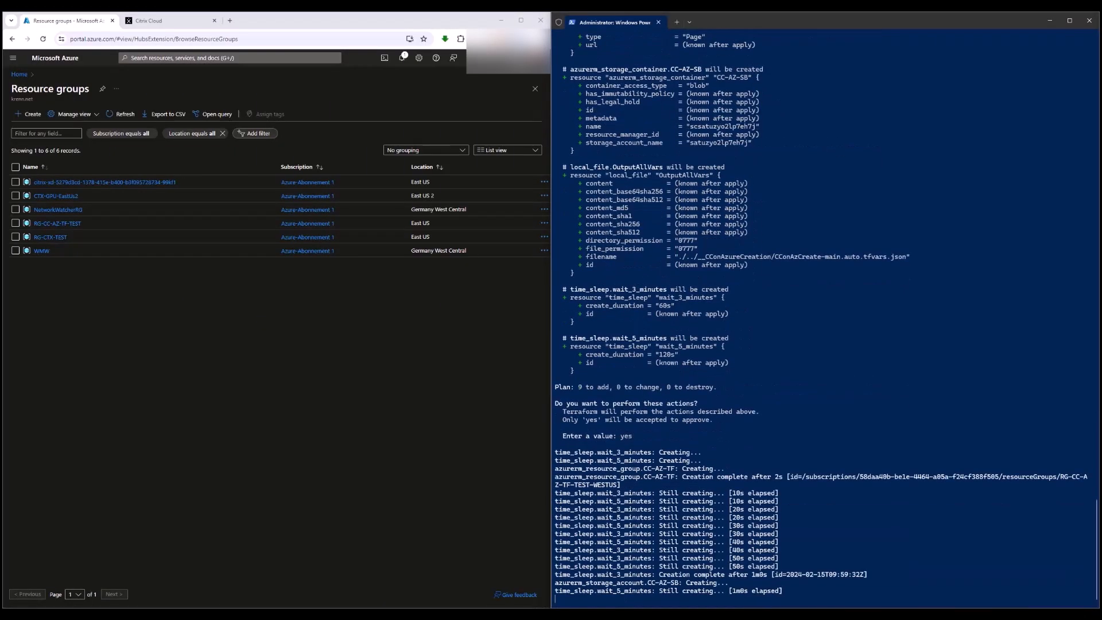
# Open the RG-CC-AZ-TF-TEST-WESTUS resource group and its newly created storage account
pyautogui.click(124, 114)
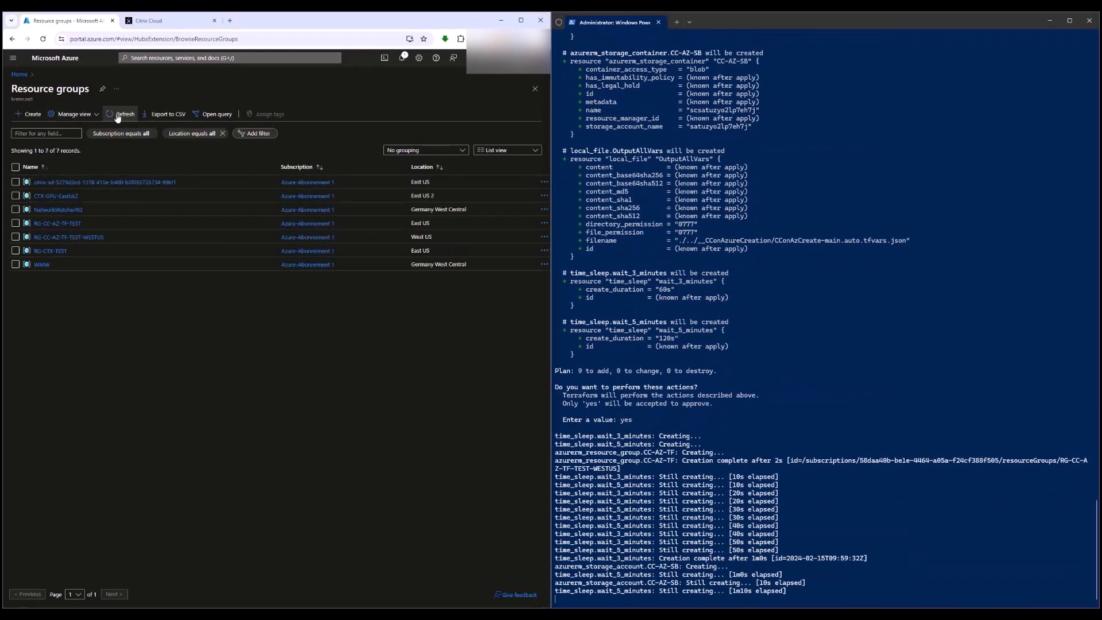
pyautogui.click(68, 237)
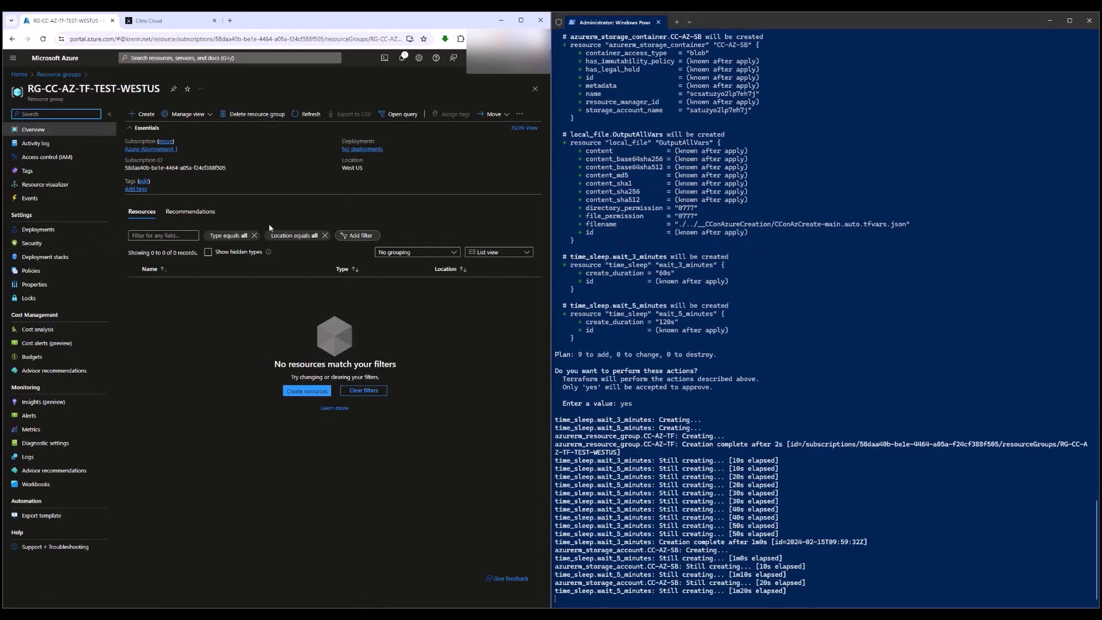
pyautogui.click(309, 114)
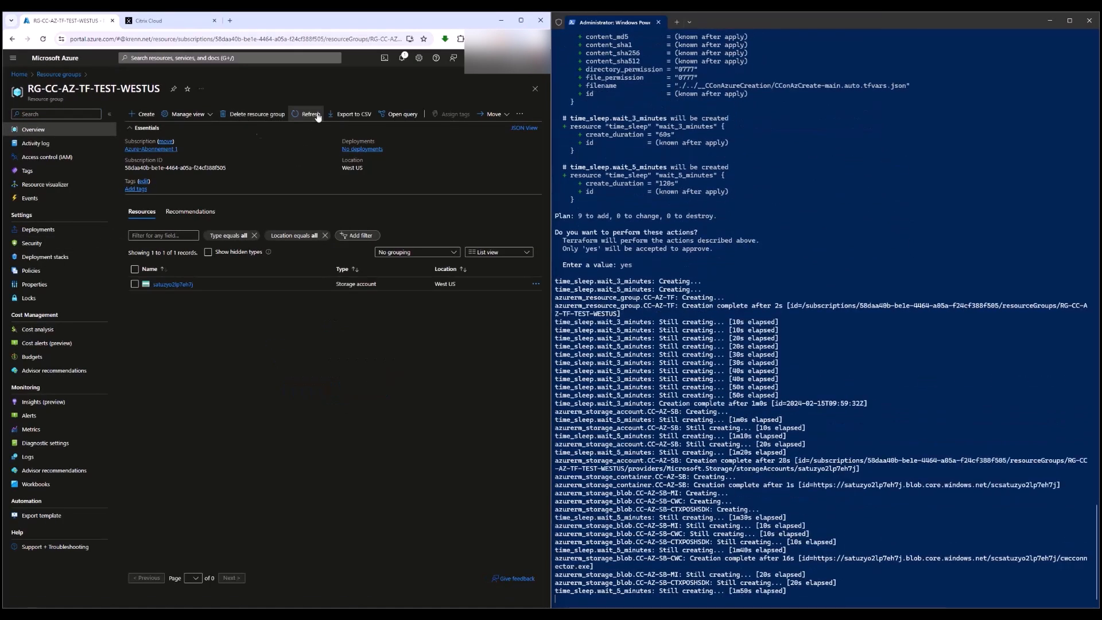
pyautogui.click(173, 284)
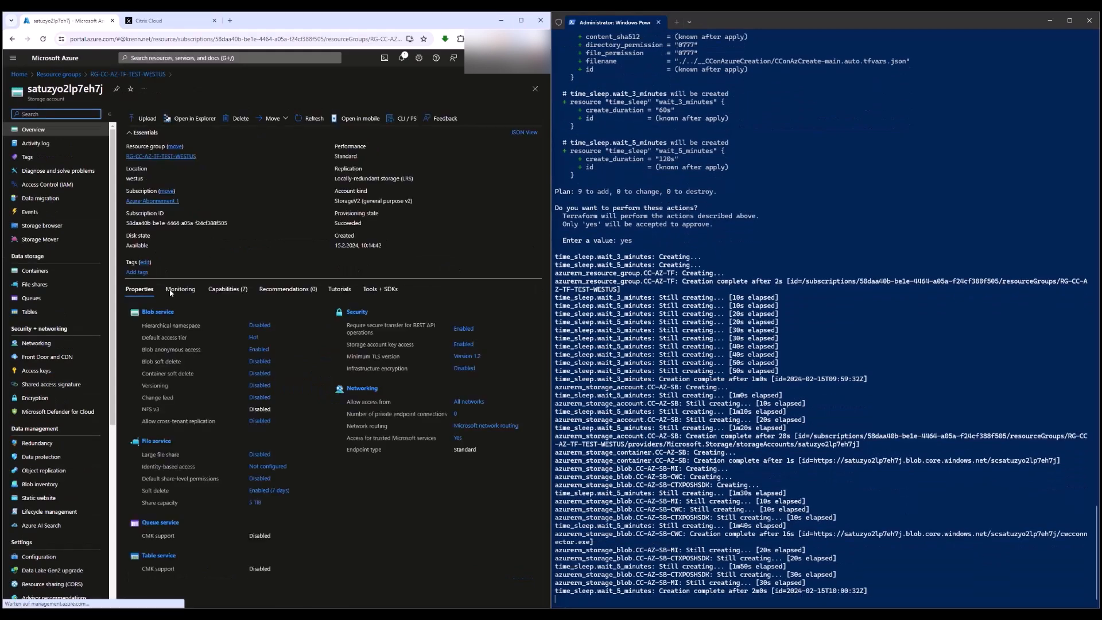
# In the storage containers, select the CitrixPoshSdk.exe and cwcconnector.exe installer blobs
pyautogui.click(35, 271)
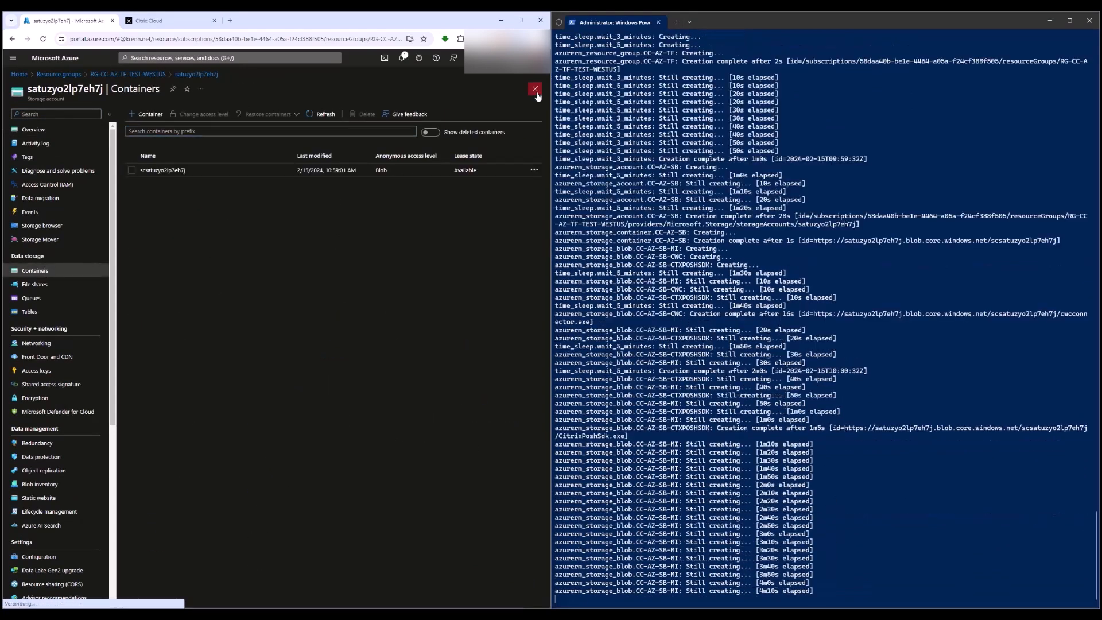
pyautogui.moveTo(213, 314)
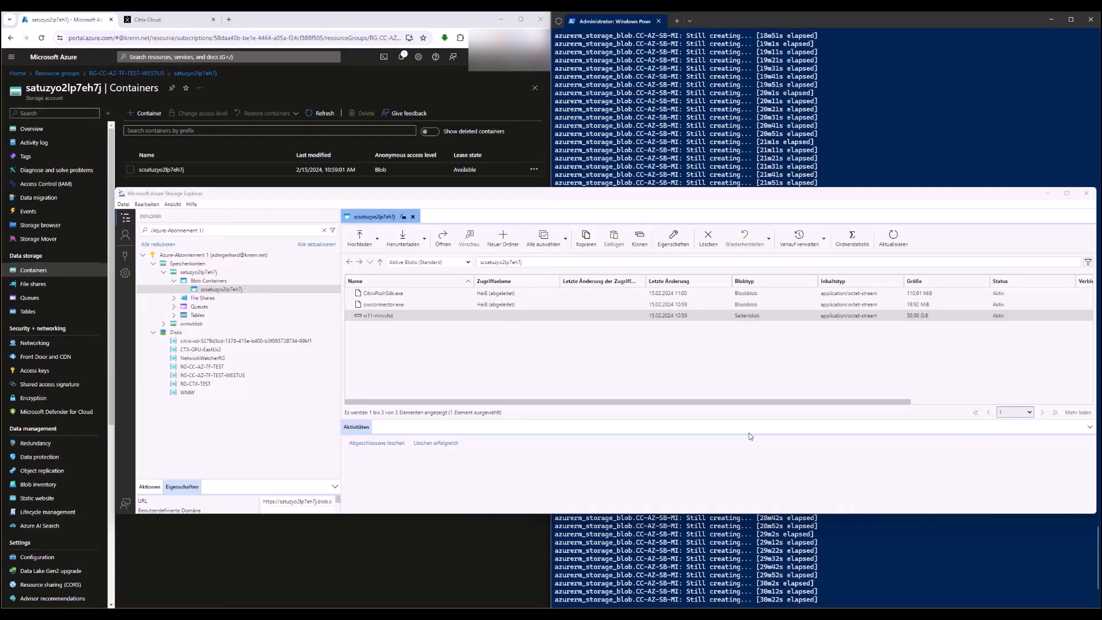
pyautogui.click(383, 293)
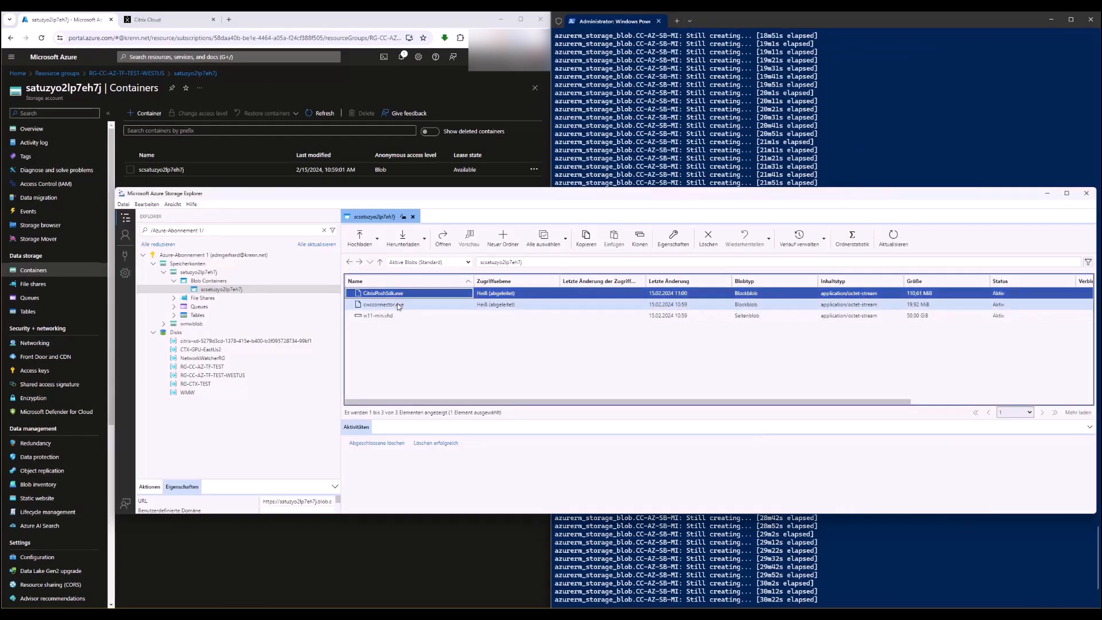
pyautogui.click(379, 315)
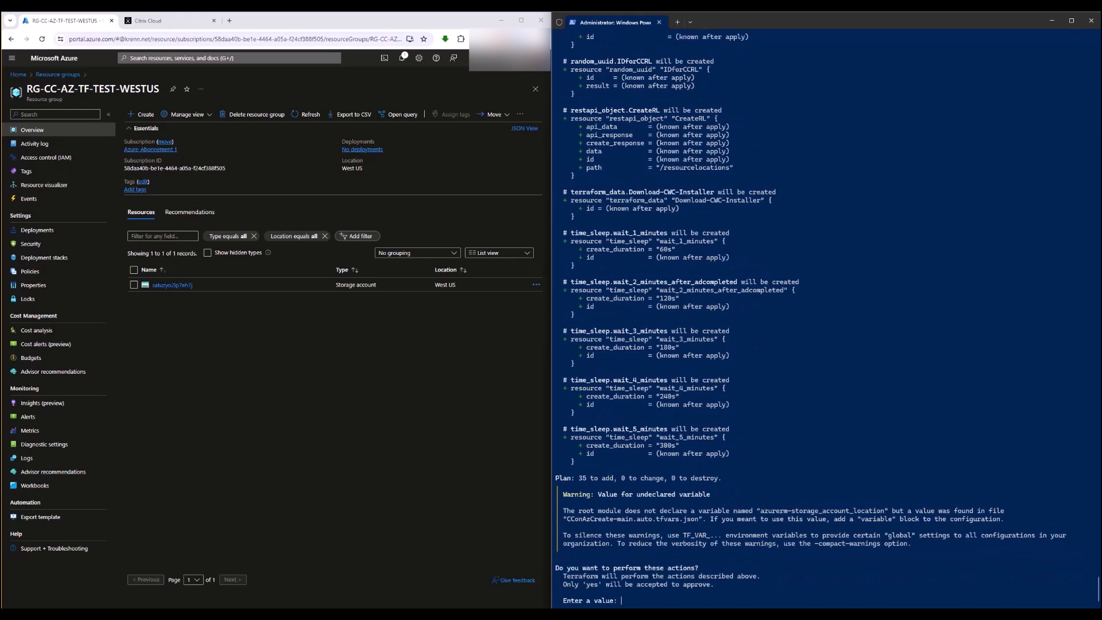
# Approve the pending Terraform apply plan with yes
pyautogui.write('yes')
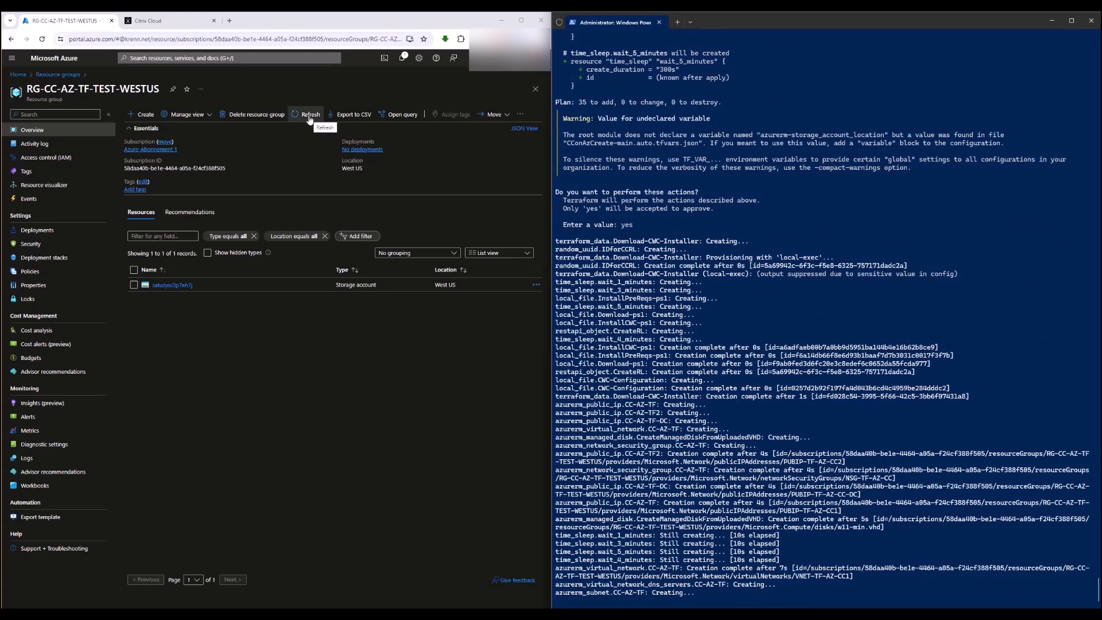
pyautogui.scroll(-3)
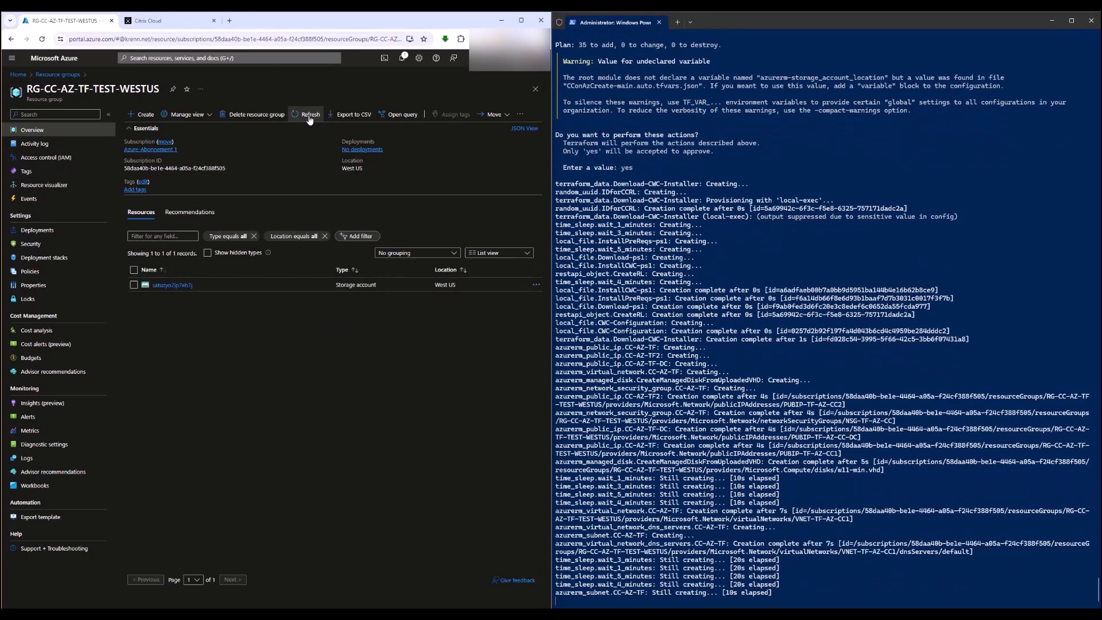
pyautogui.scroll(-3)
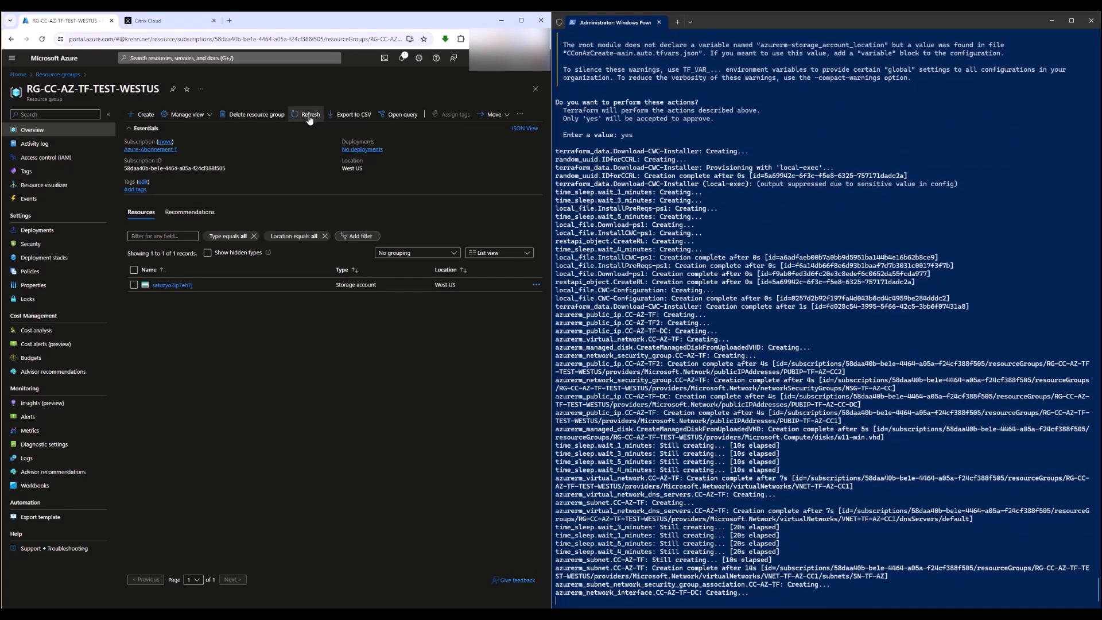
# Refresh the resource group's resource list repeatedly to watch the network, disks and VMs appear
pyautogui.click(309, 114)
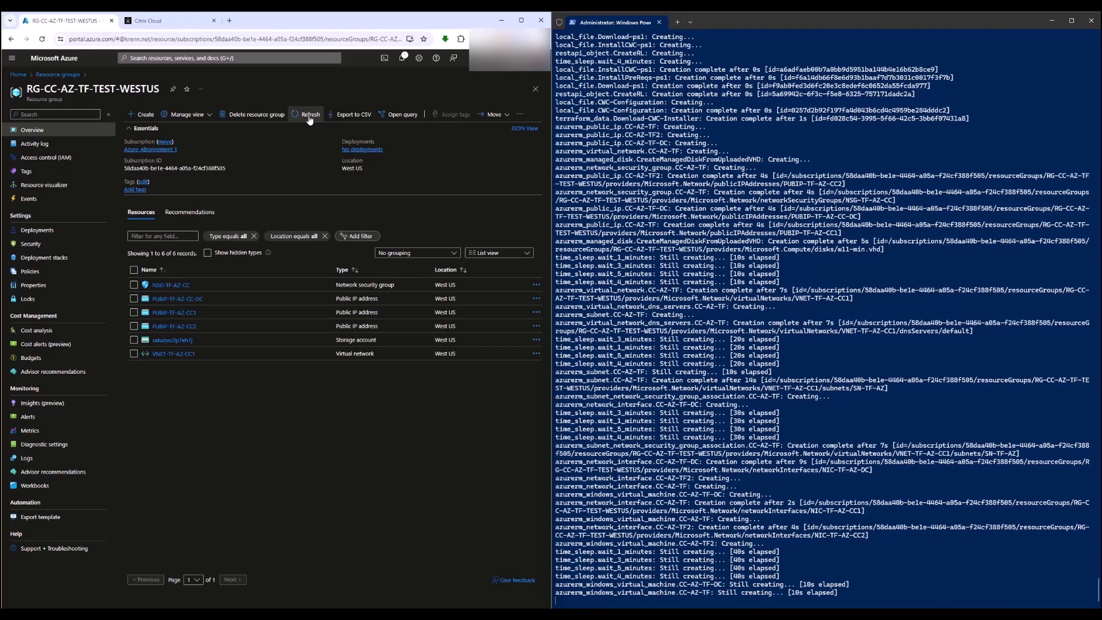
pyautogui.click(309, 114)
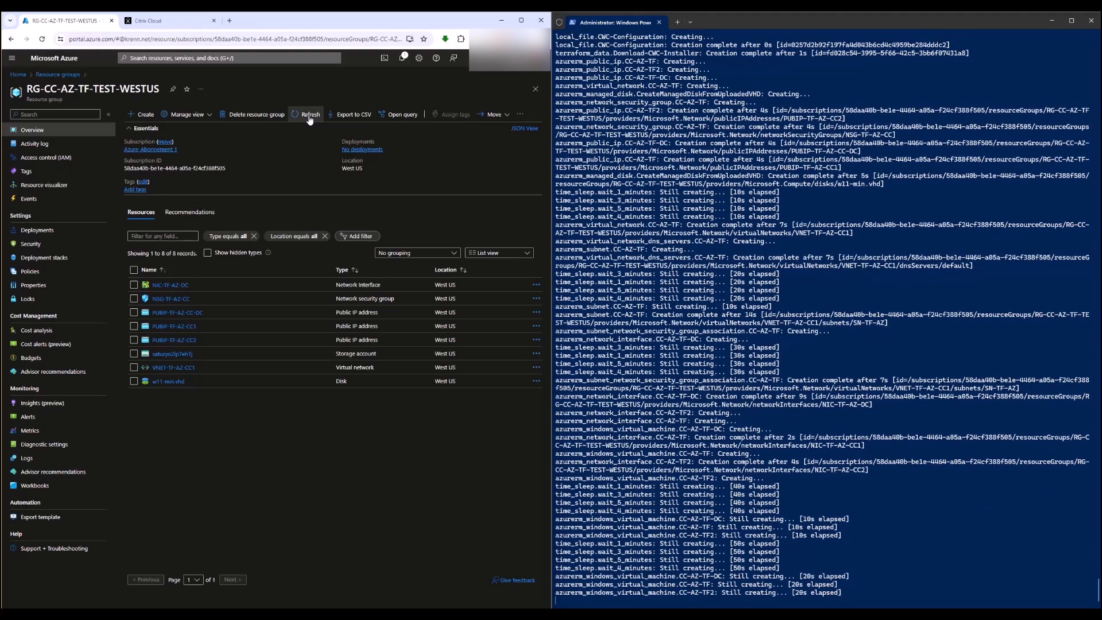
pyautogui.scroll(-3)
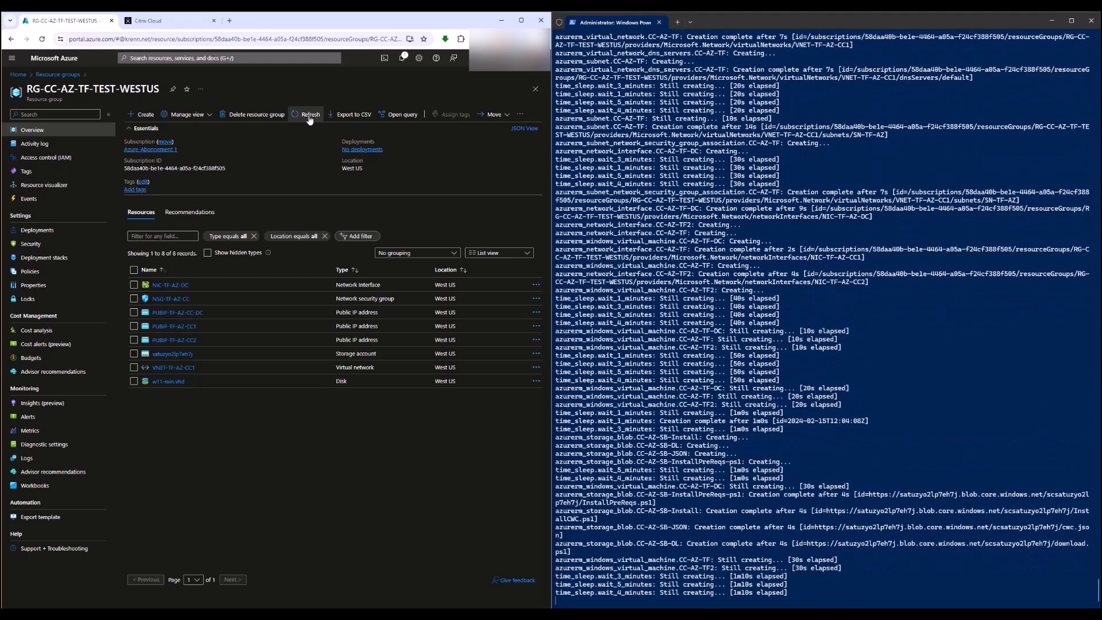
pyautogui.scroll(-3)
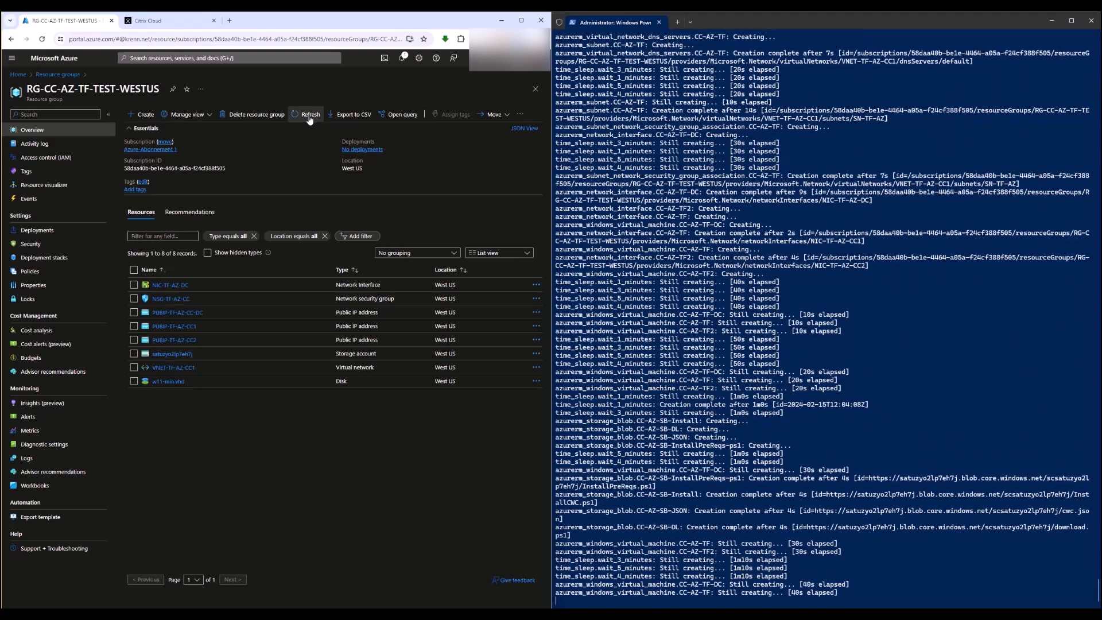
pyautogui.click(309, 113)
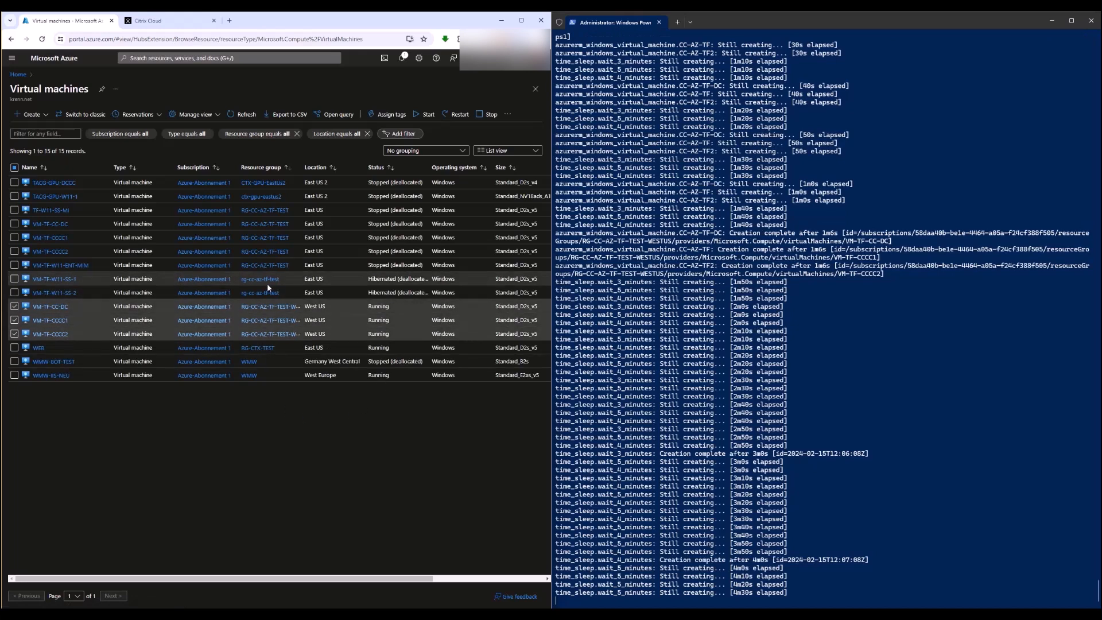
pyautogui.moveTo(263, 310)
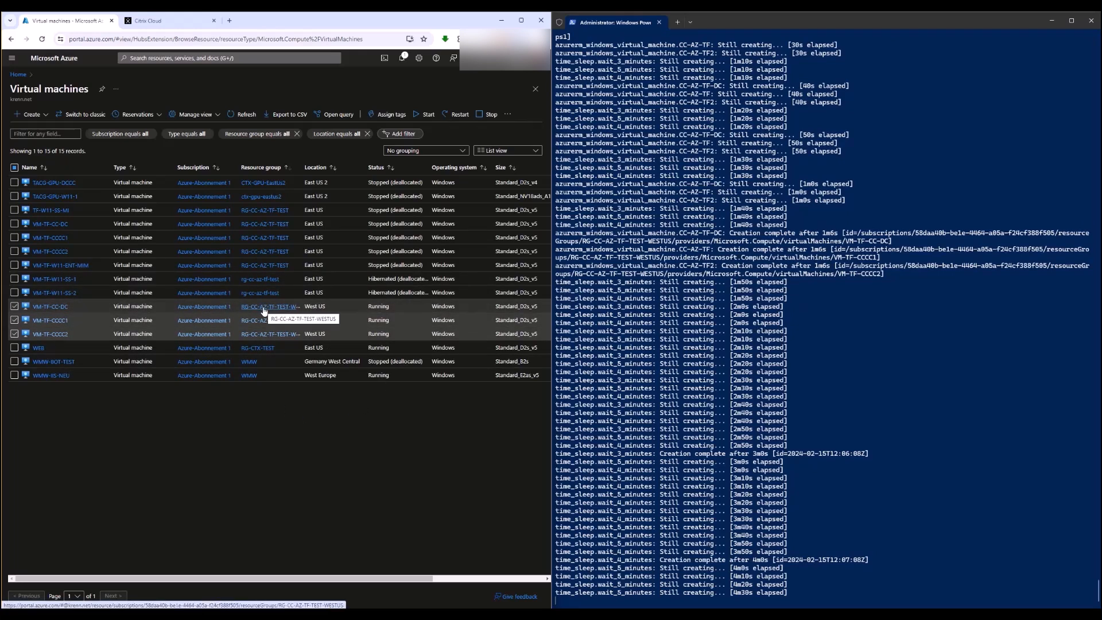
# Open RG-CC-AZ-TF-TEST-WESTUS from a running VM's resource group link
pyautogui.click(269, 307)
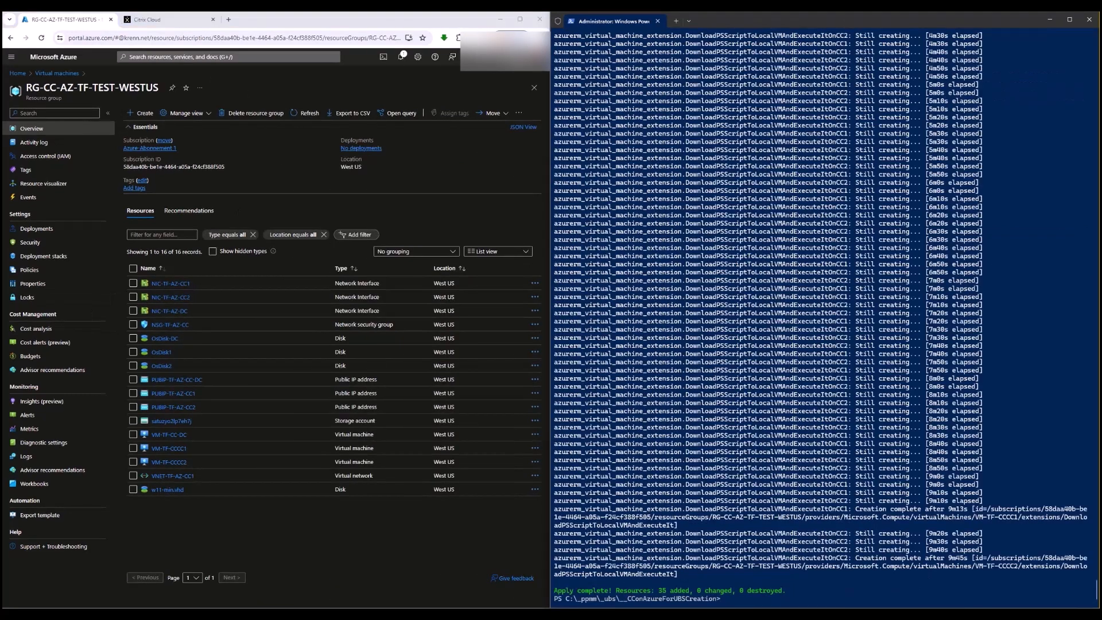
pyautogui.click(169, 18)
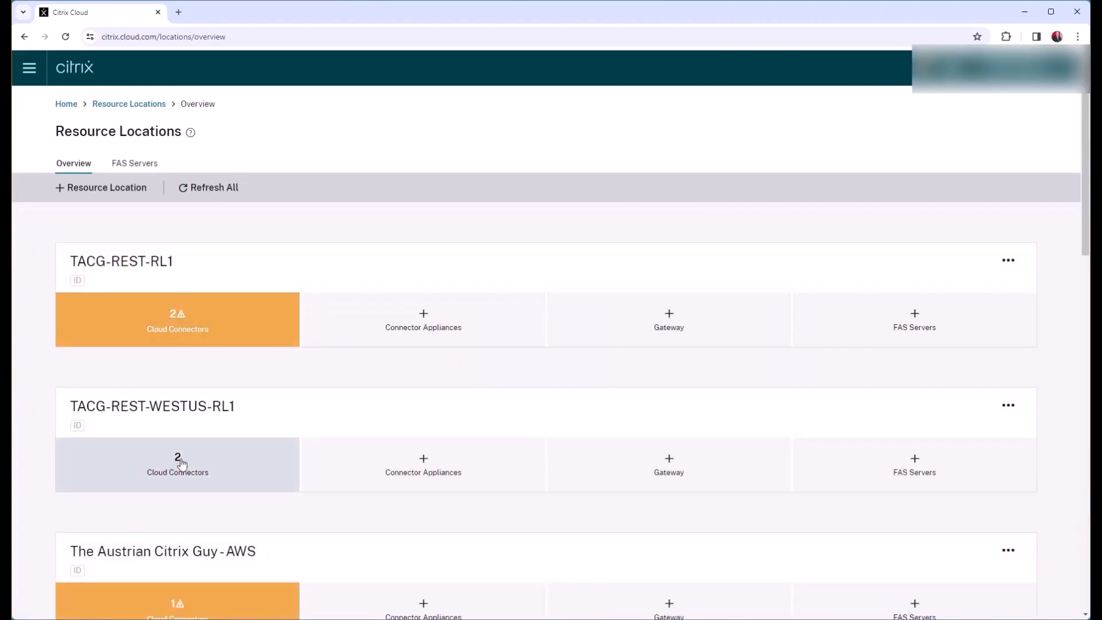
# View TACG-REST-WESTUS-RL1's two Cloud Connectors, then browse the Machine Catalogs and Delivery Groups lists
pyautogui.click(177, 464)
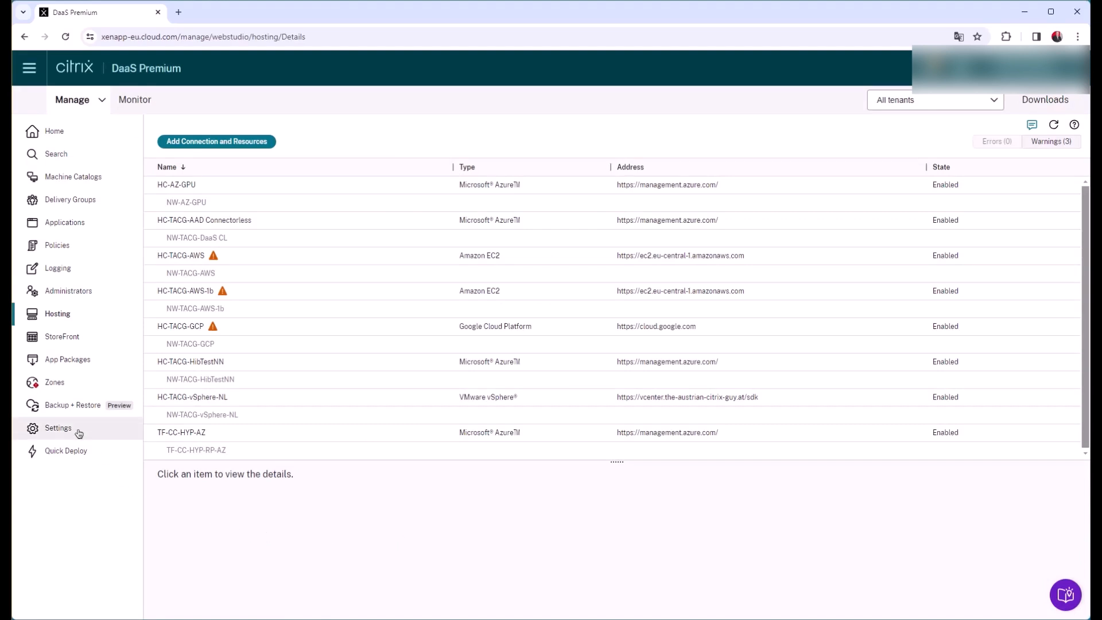
pyautogui.click(73, 177)
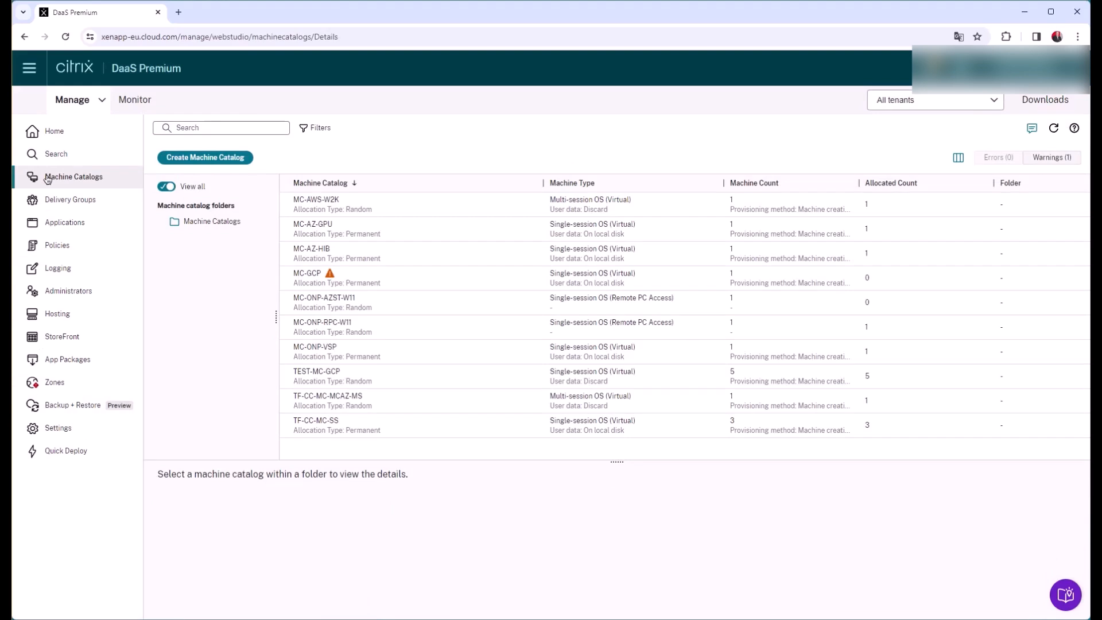
pyautogui.moveTo(69, 200)
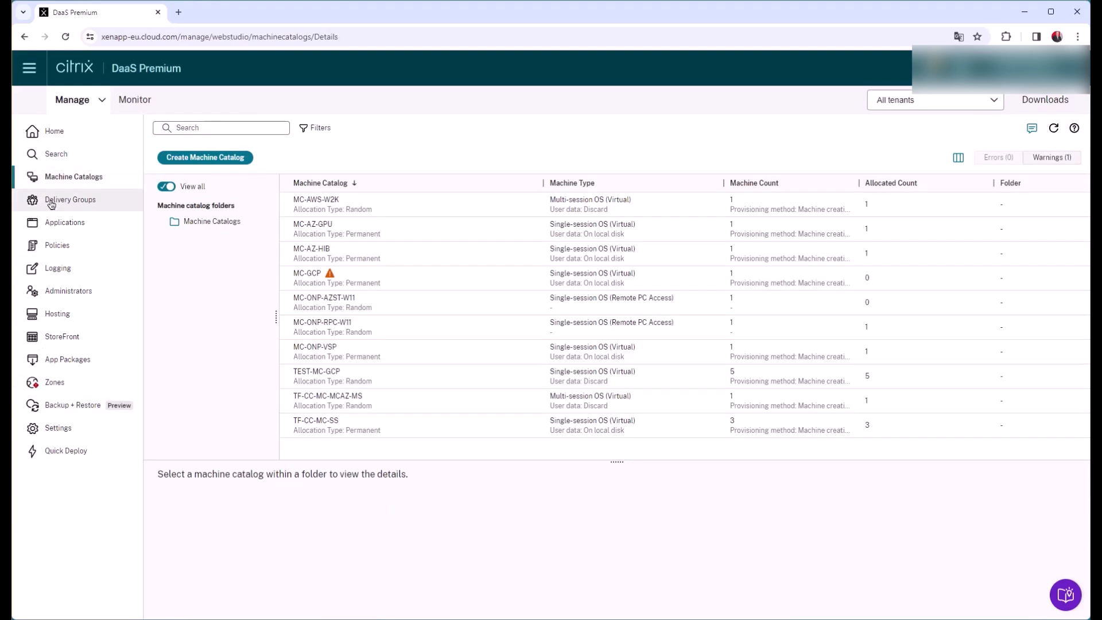
pyautogui.click(70, 199)
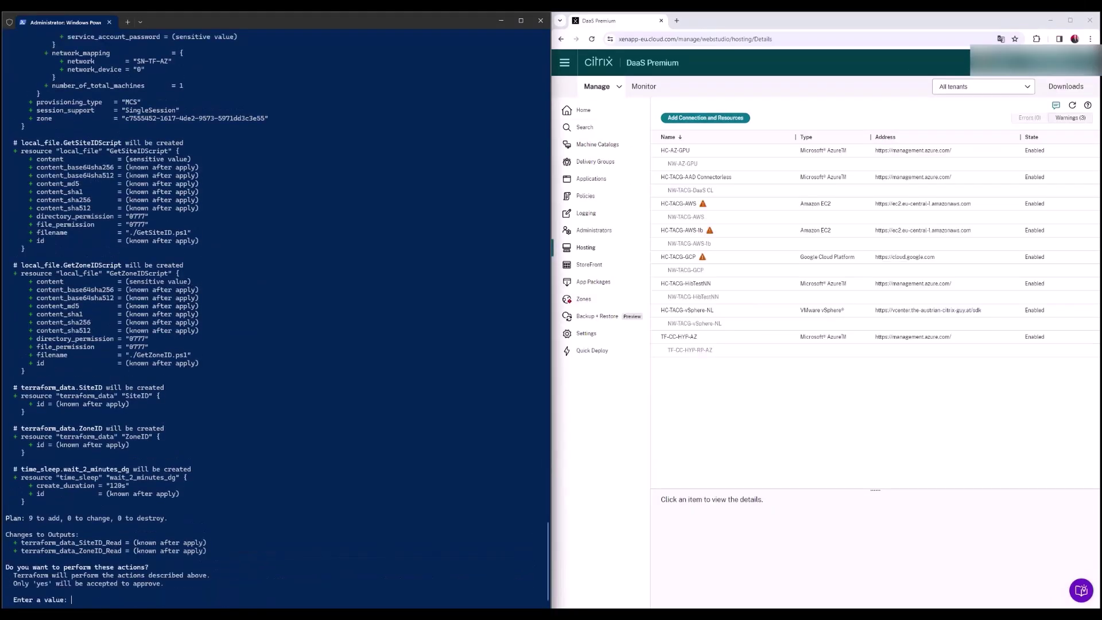
# Approve the hosting connection and machine catalog plan with yes, watching the West US catalog appear
pyautogui.write('yes')
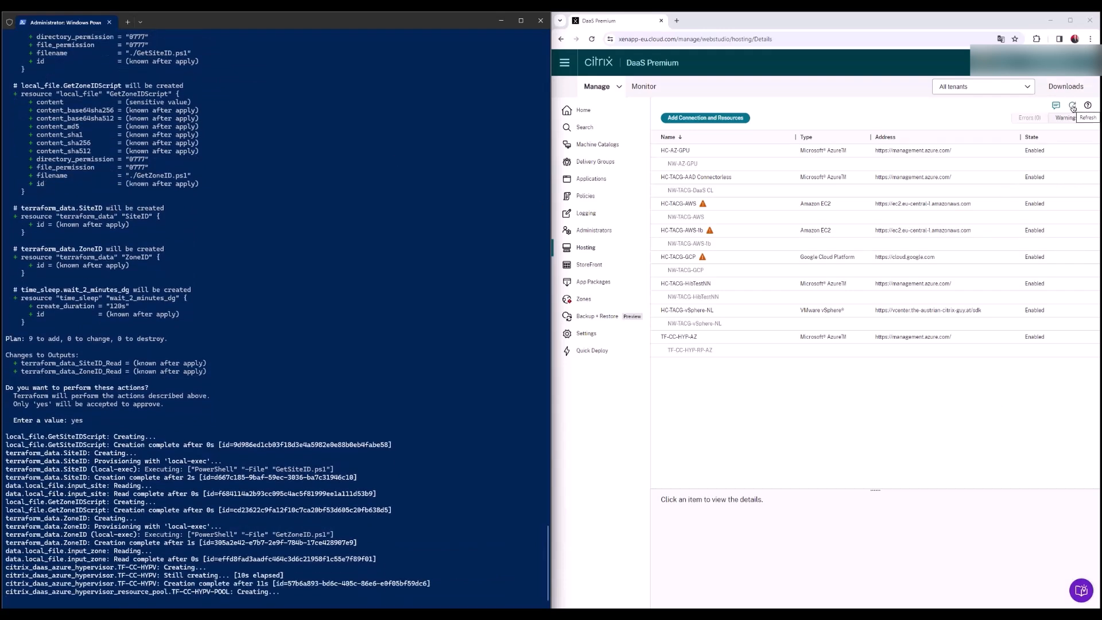
pyautogui.scroll(-3)
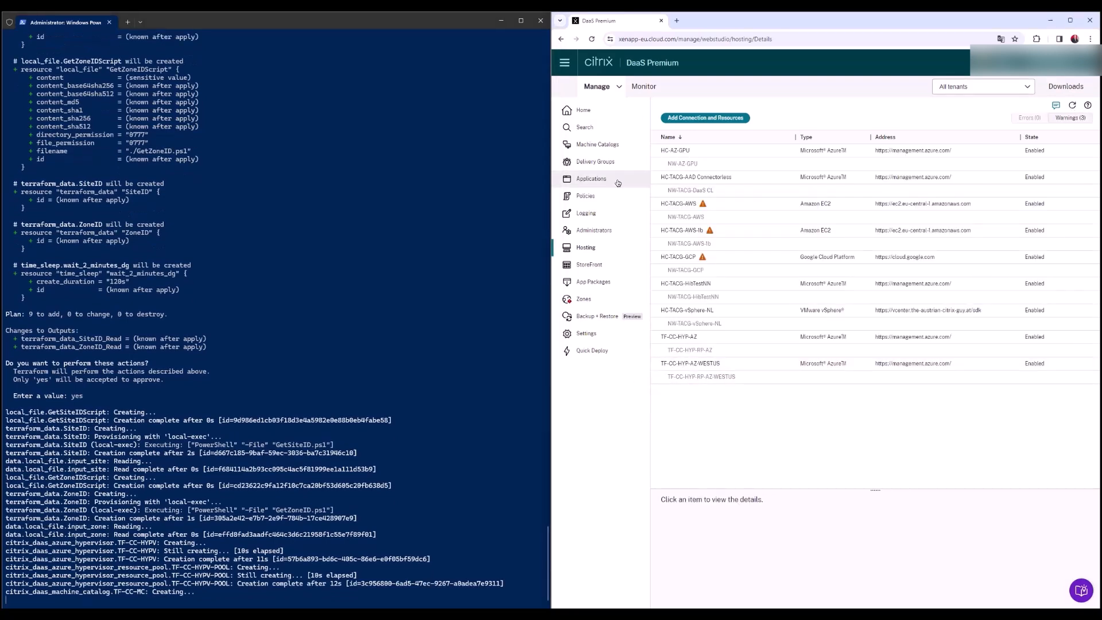
pyautogui.click(598, 144)
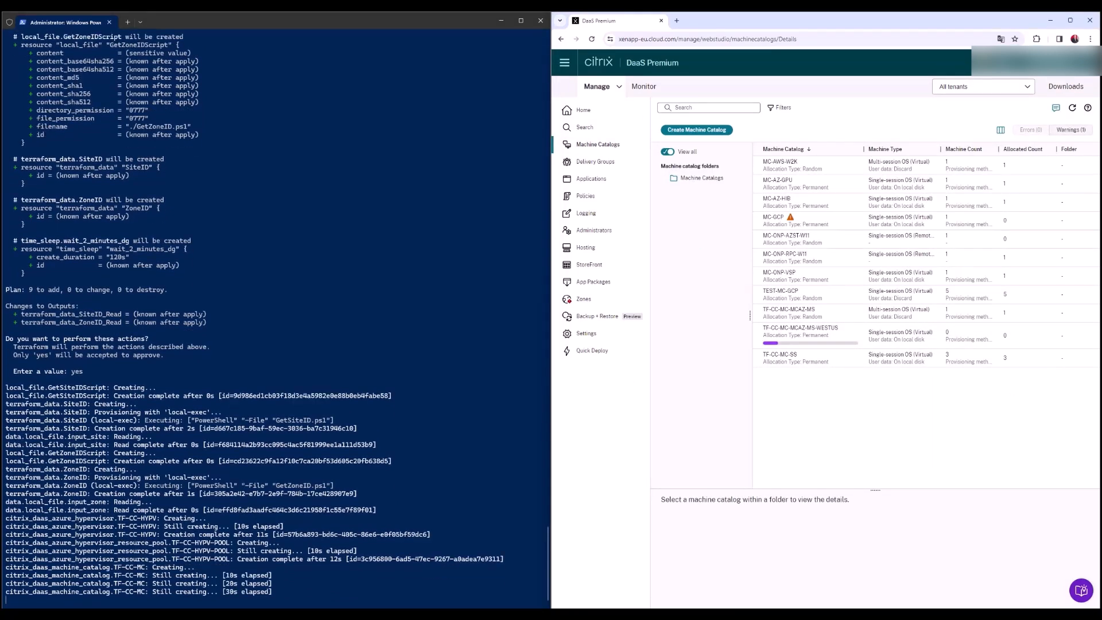
pyautogui.scroll(-3)
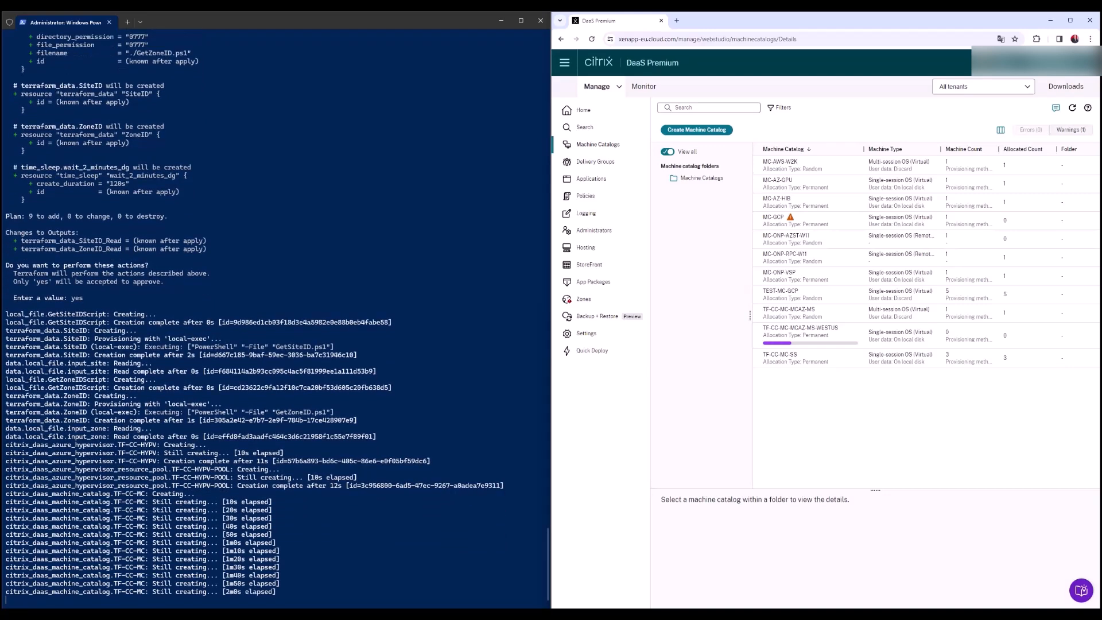
pyautogui.scroll(-3)
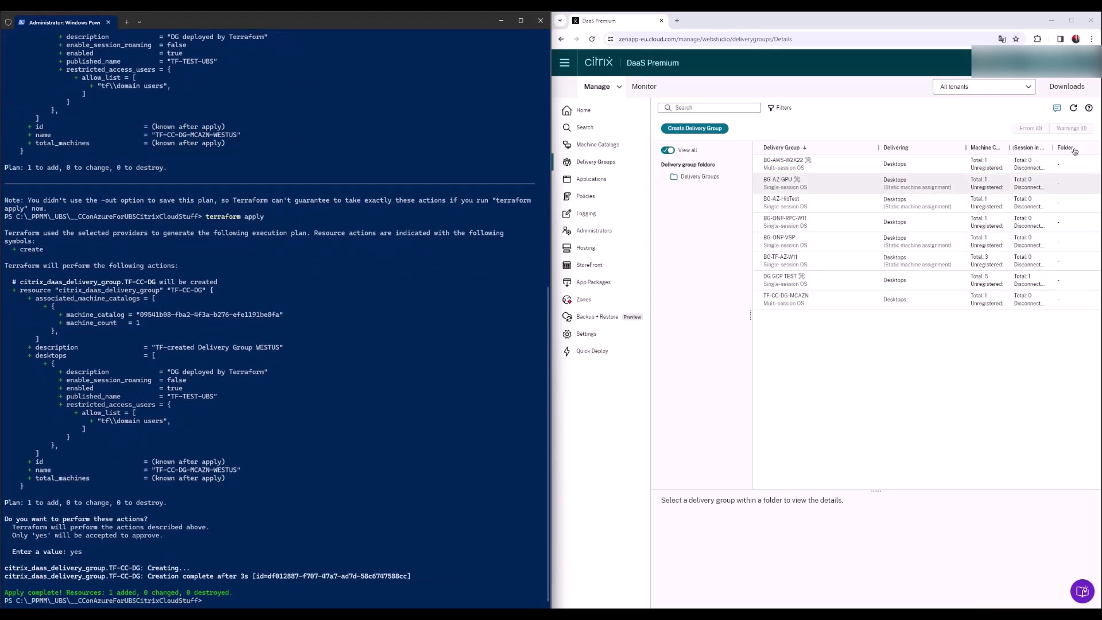
pyautogui.moveTo(861, 323)
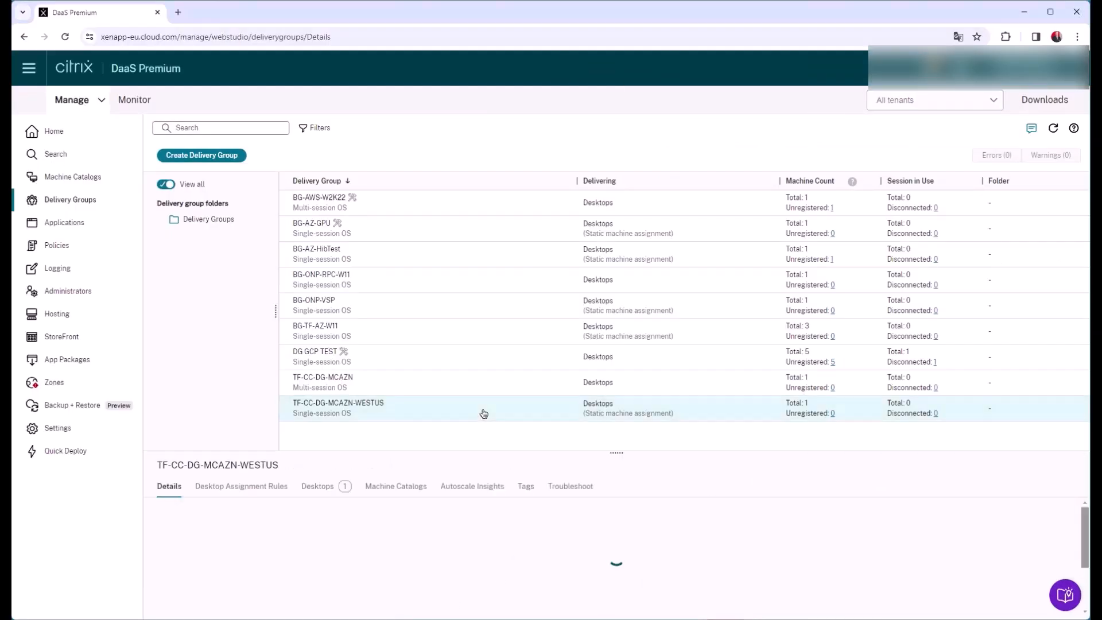
# Show the TF-CC-DG-MCAZN-WESTUS delivery group details and open its More options
pyautogui.click(541, 155)
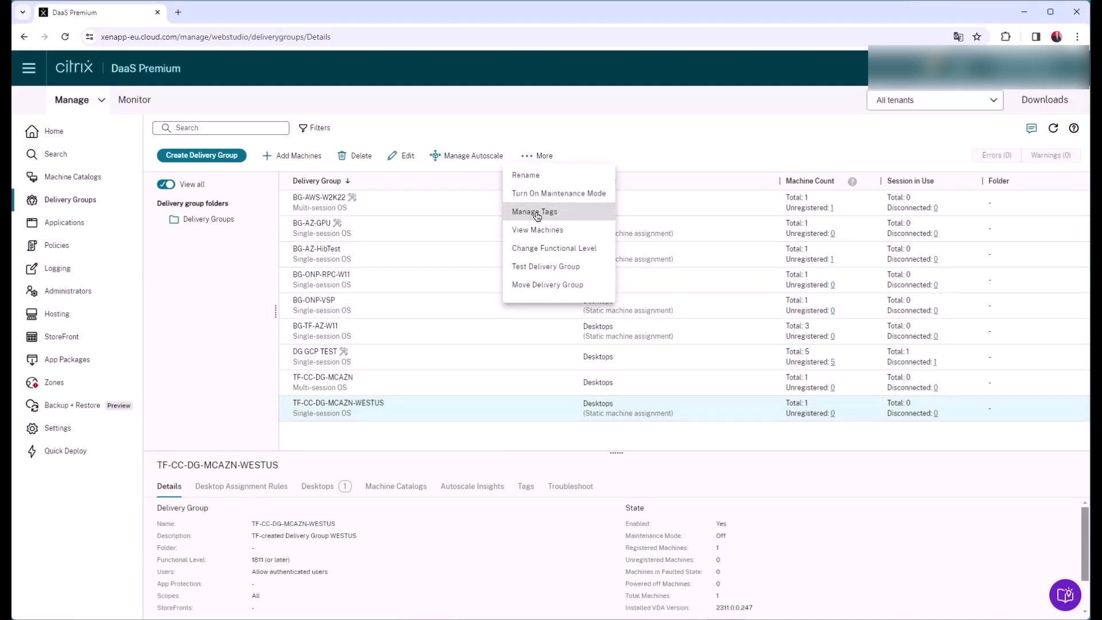
pyautogui.click(537, 230)
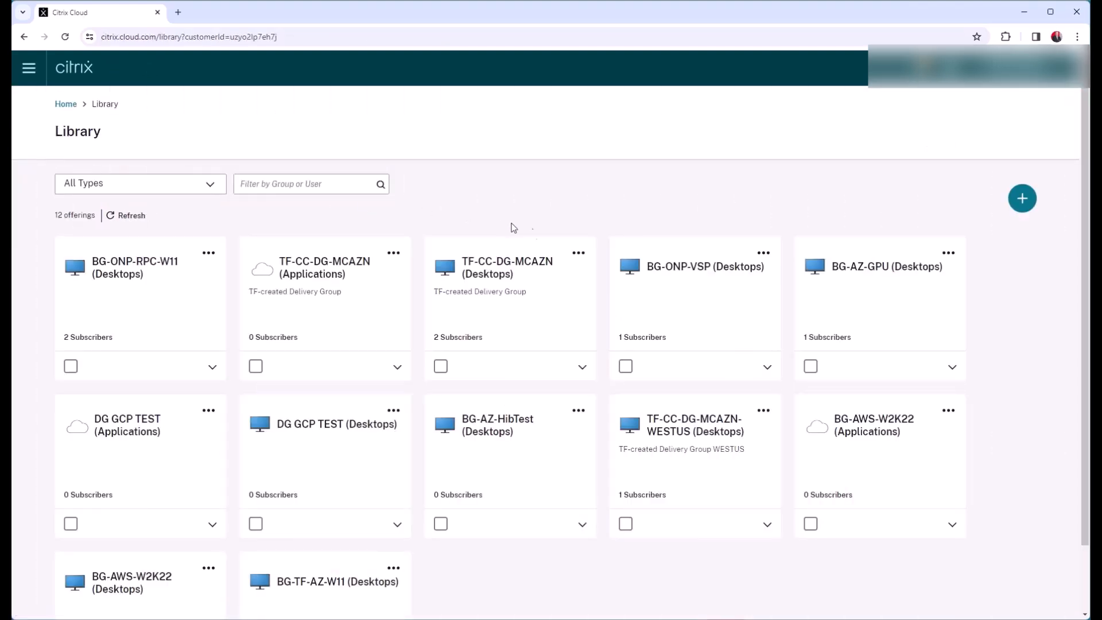
pyautogui.moveTo(713, 506)
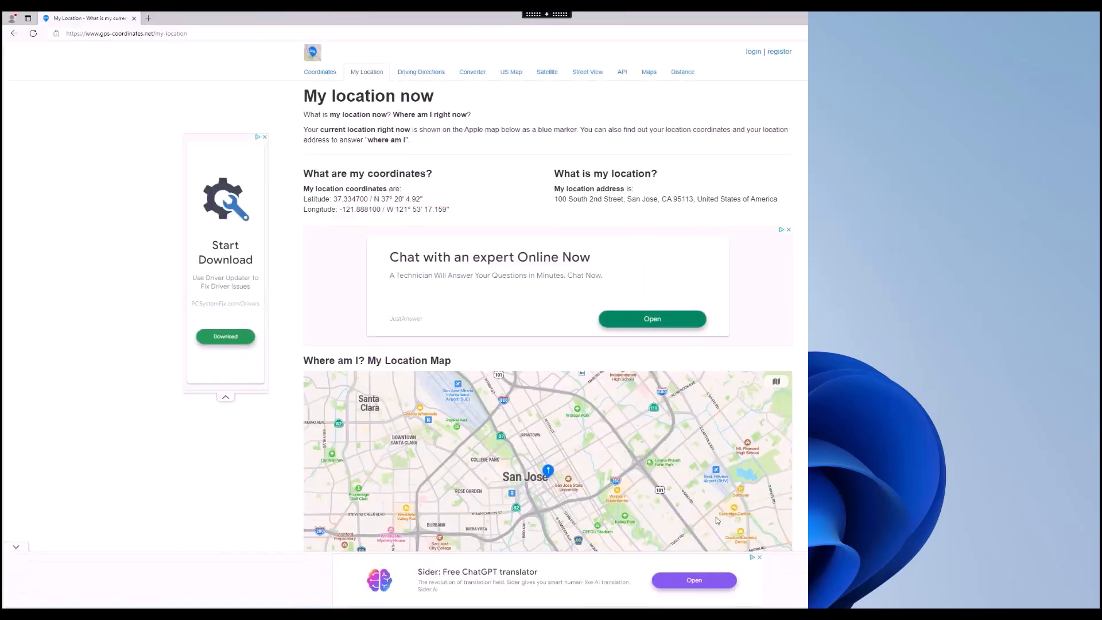
# Scroll to the My Location Map and zoom out to show the Bay Area
pyautogui.scroll(-3)
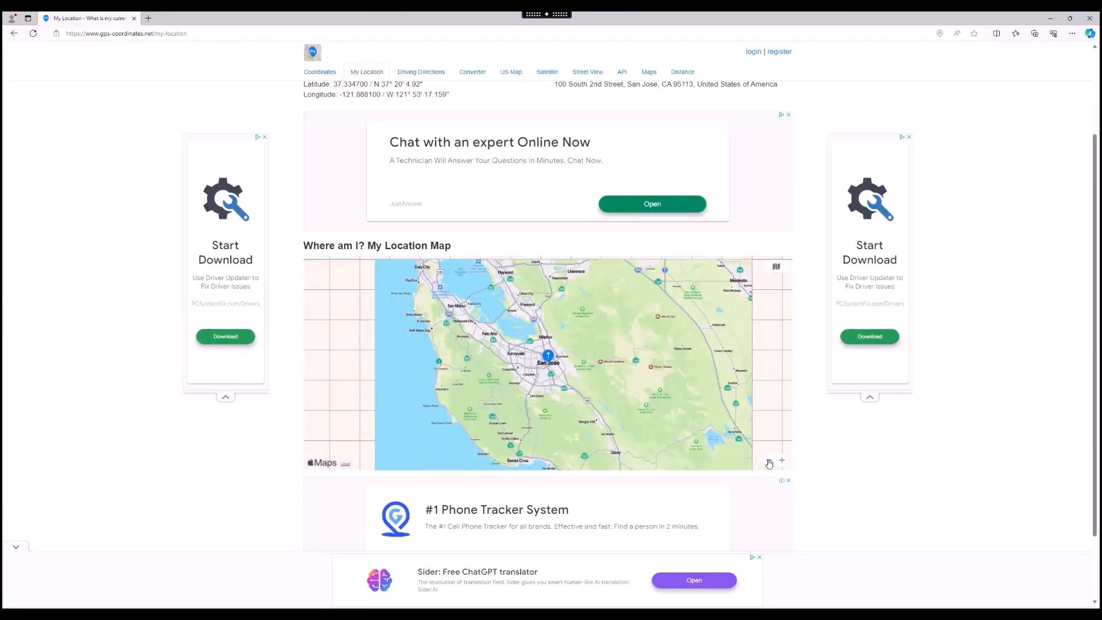
pyautogui.click(769, 460)
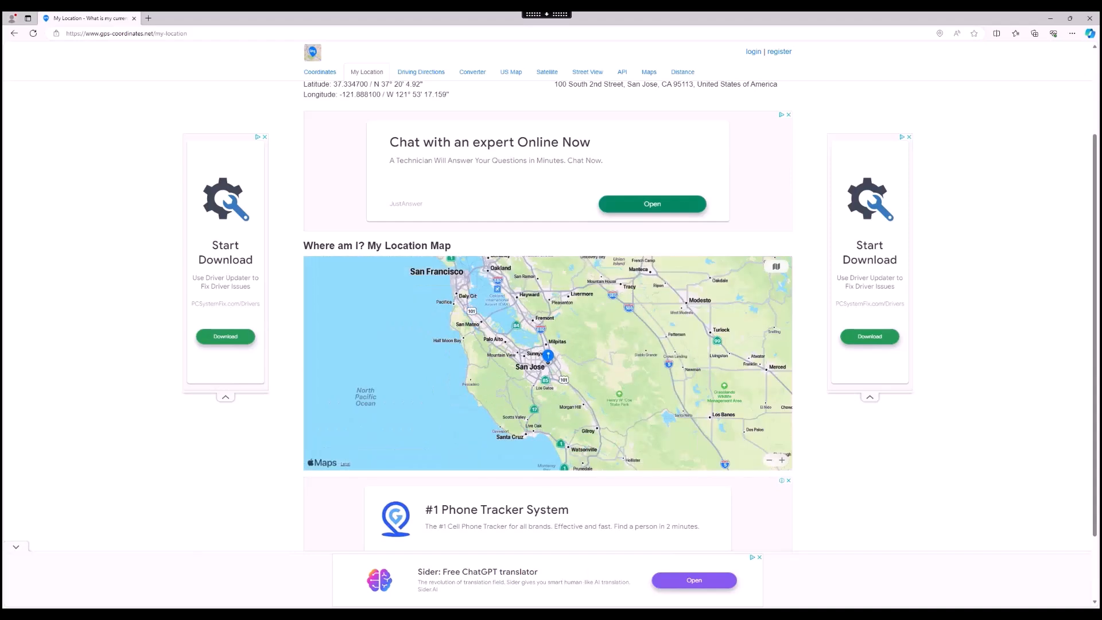